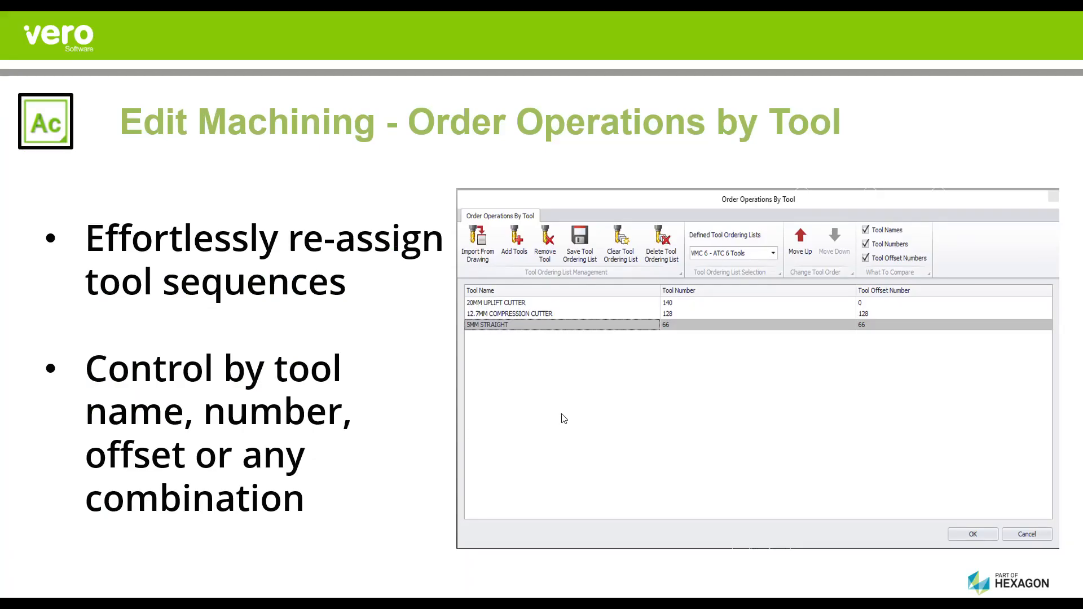
pyautogui.moveTo(136, 337)
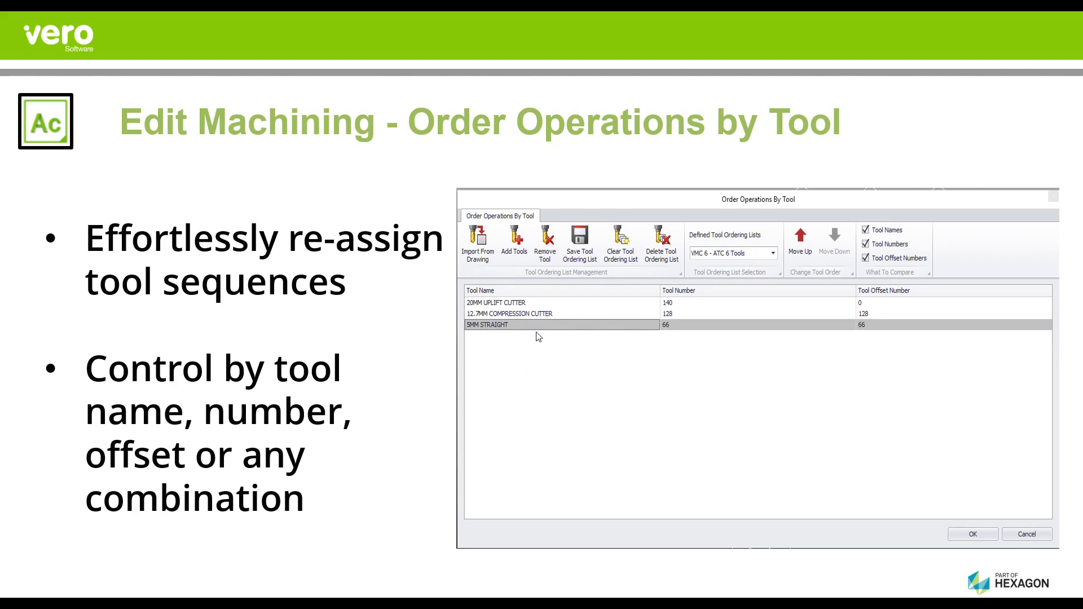
pyautogui.moveTo(816, 450)
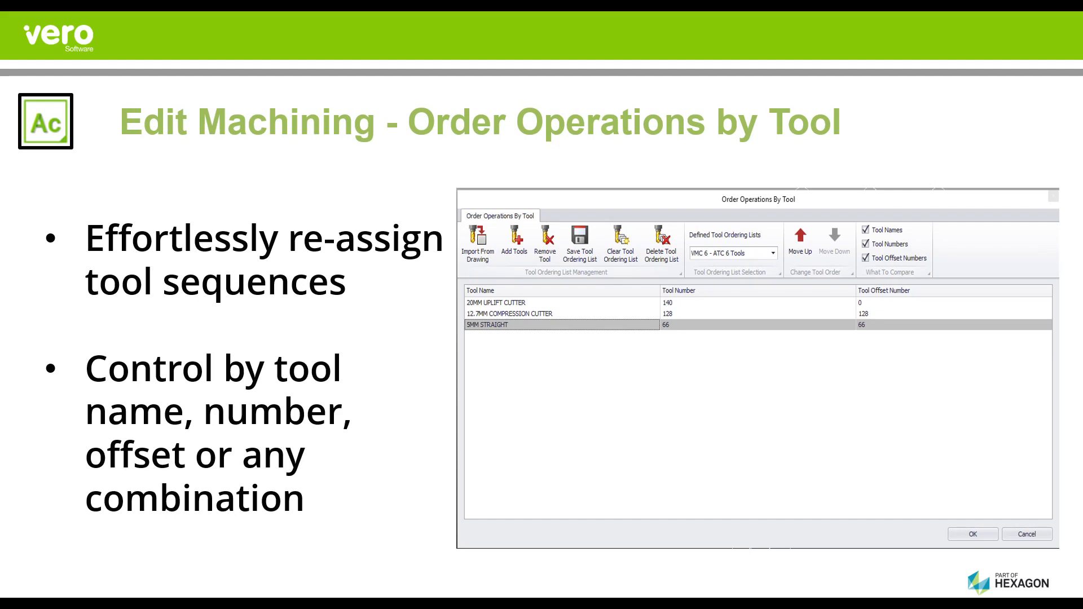
pyautogui.moveTo(283, 450)
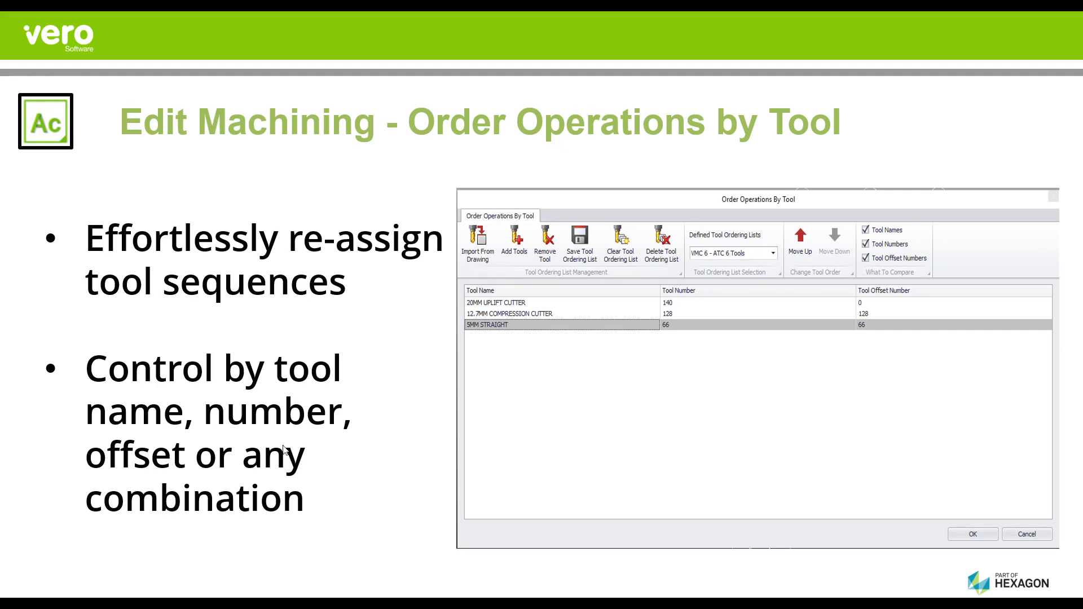
pyautogui.moveTo(909, 248)
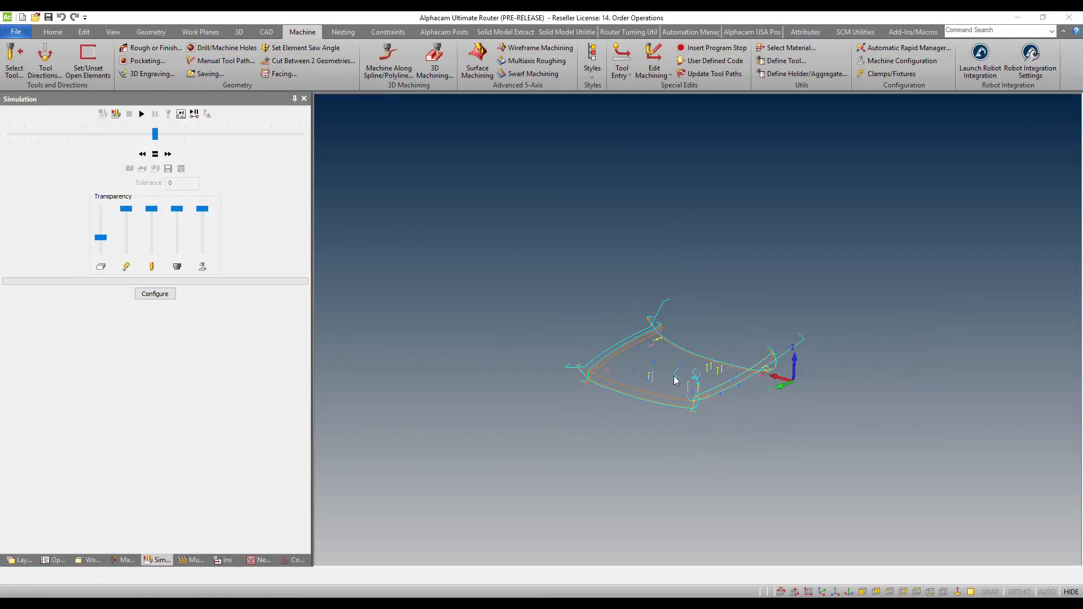
# Review the 36 operations and their mixed tool sequence in the Operations panel.
pyautogui.click(55, 560)
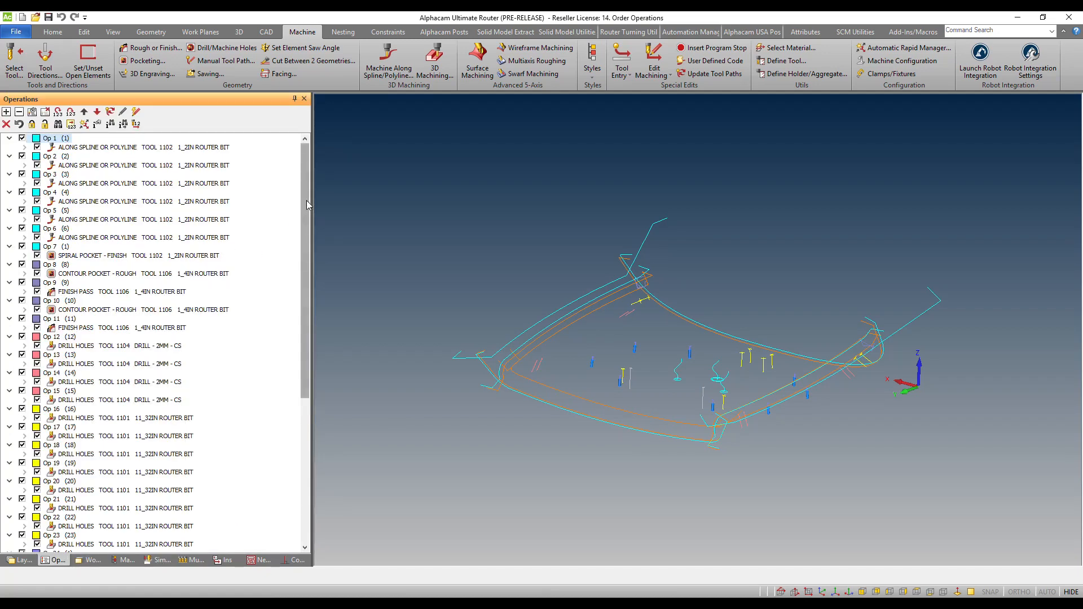
pyautogui.scroll(-3)
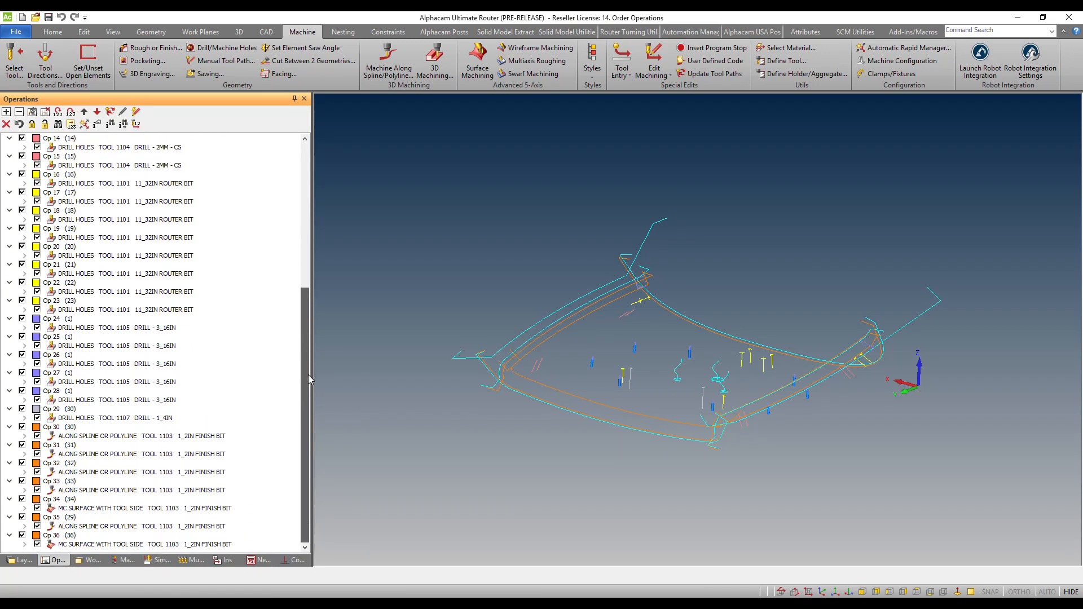
pyautogui.scroll(3)
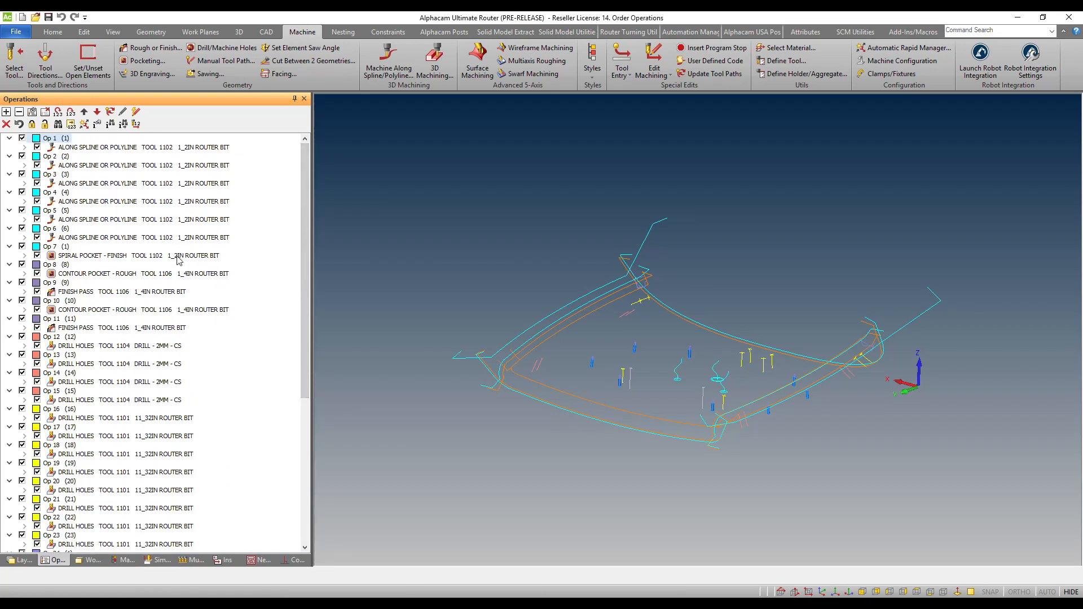
pyautogui.moveTo(309, 286)
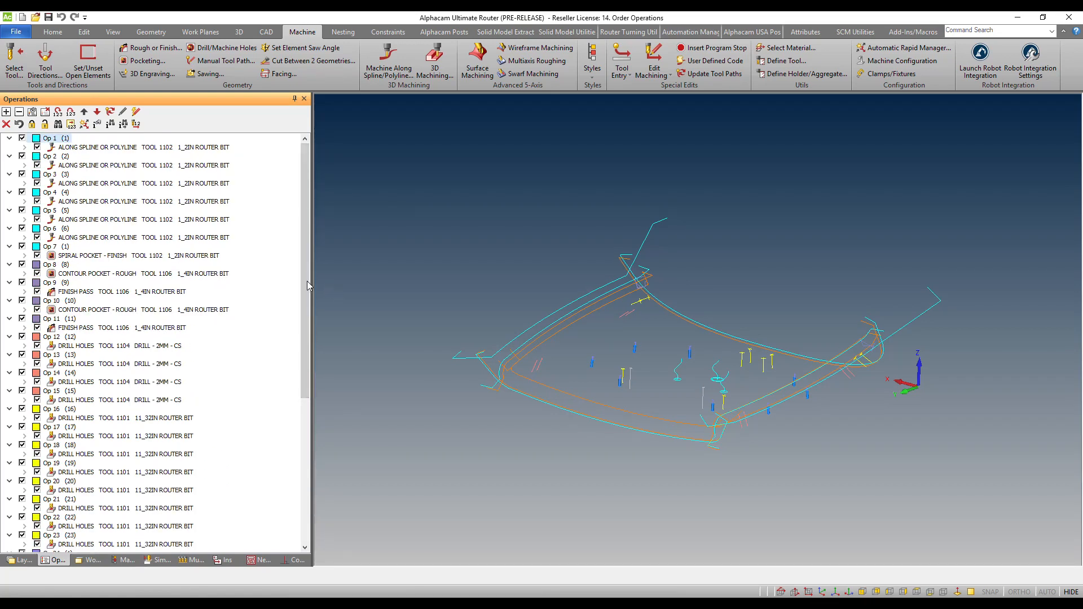
pyautogui.scroll(-3)
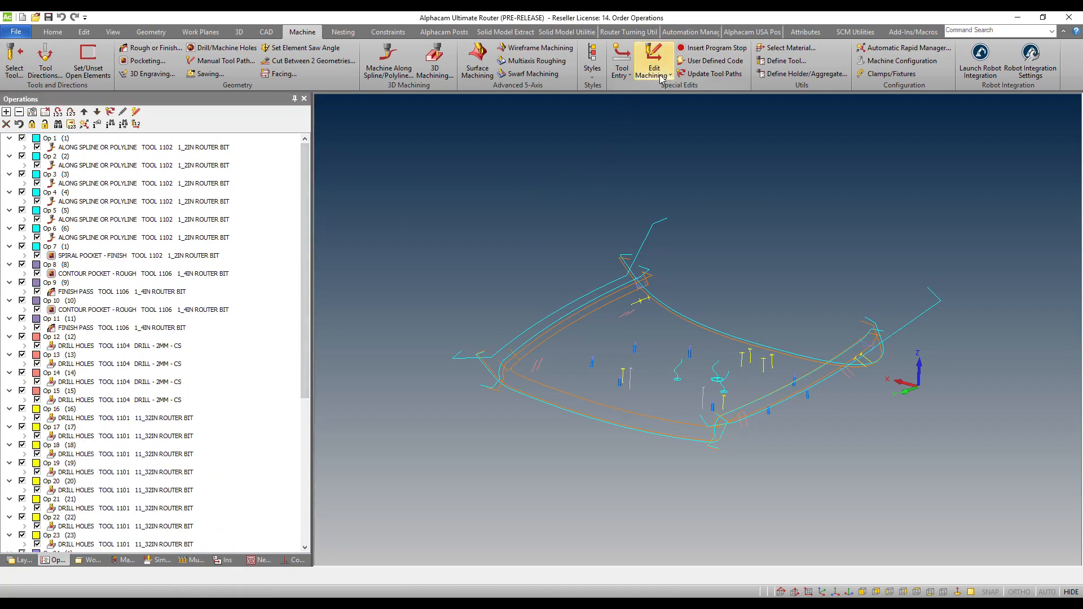
# Start Order Operations By Tool from Edit Machining and import the drawing's seven tools.
pyautogui.click(653, 66)
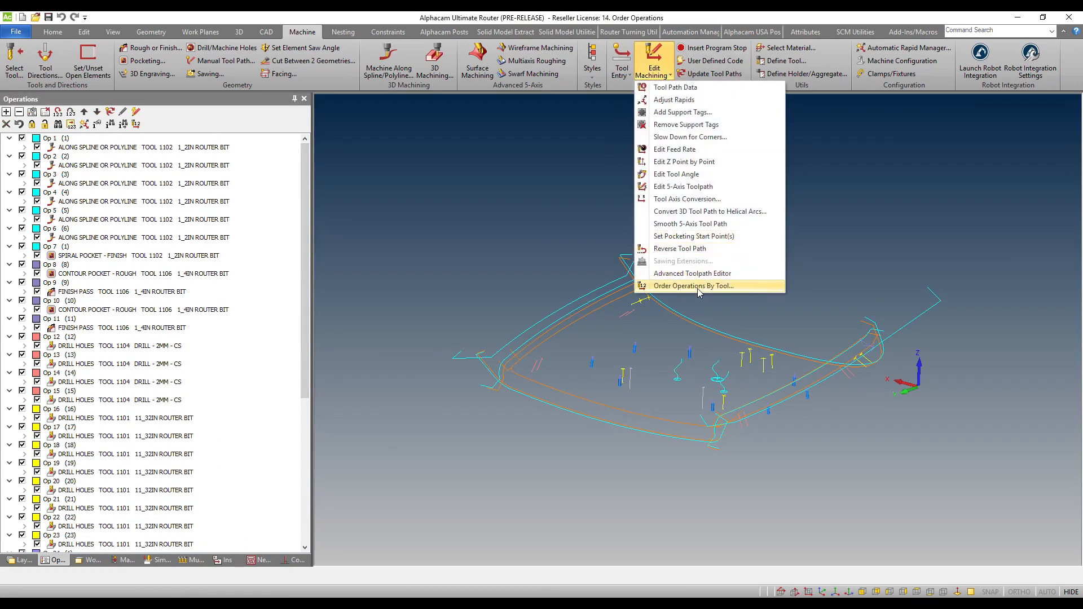
pyautogui.click(693, 286)
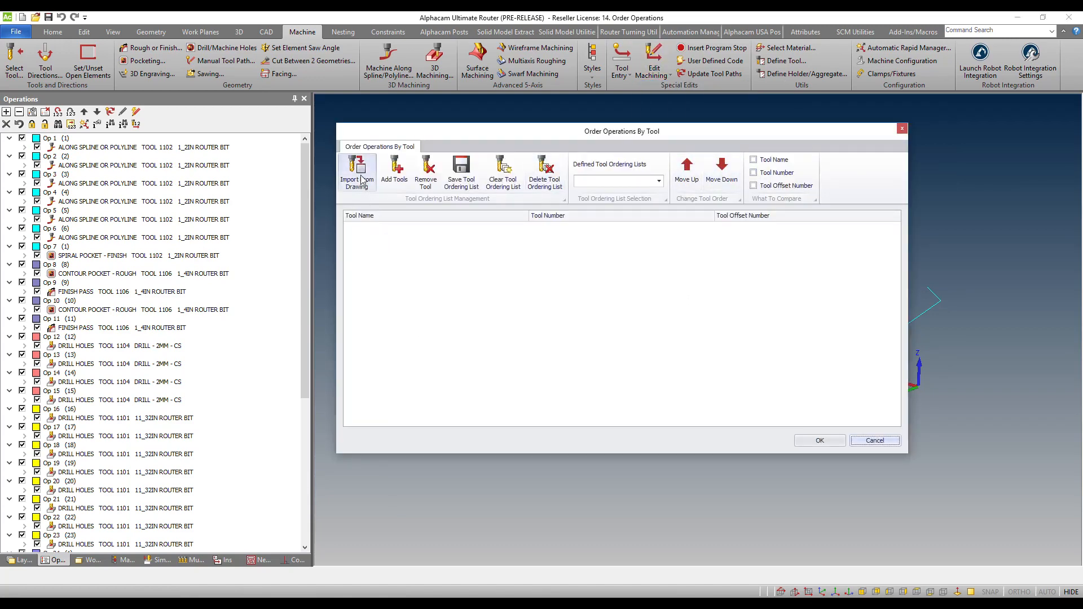
pyautogui.click(357, 171)
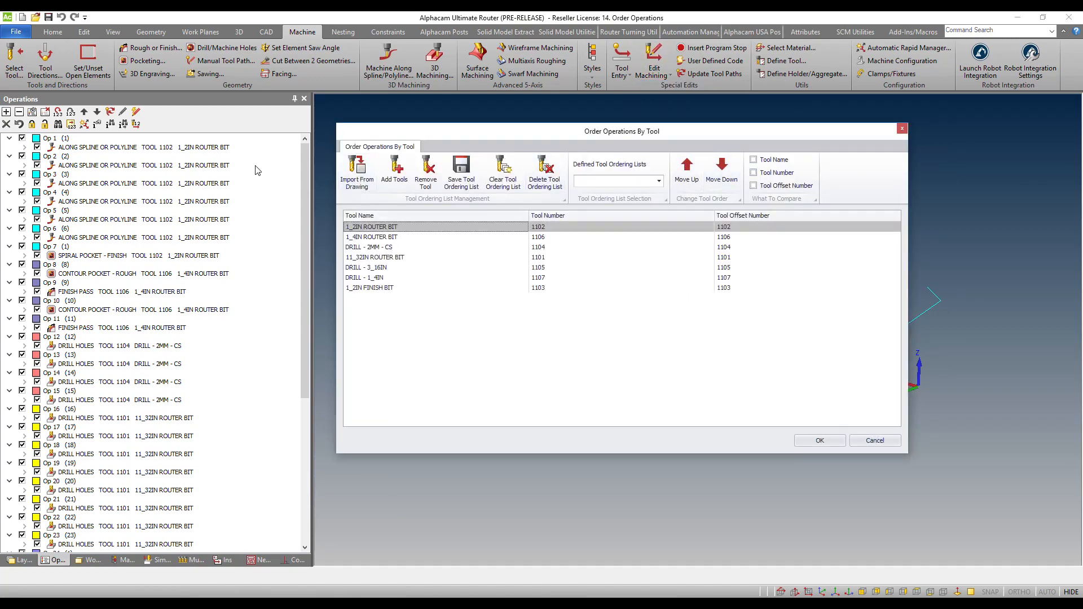
pyautogui.moveTo(486, 372)
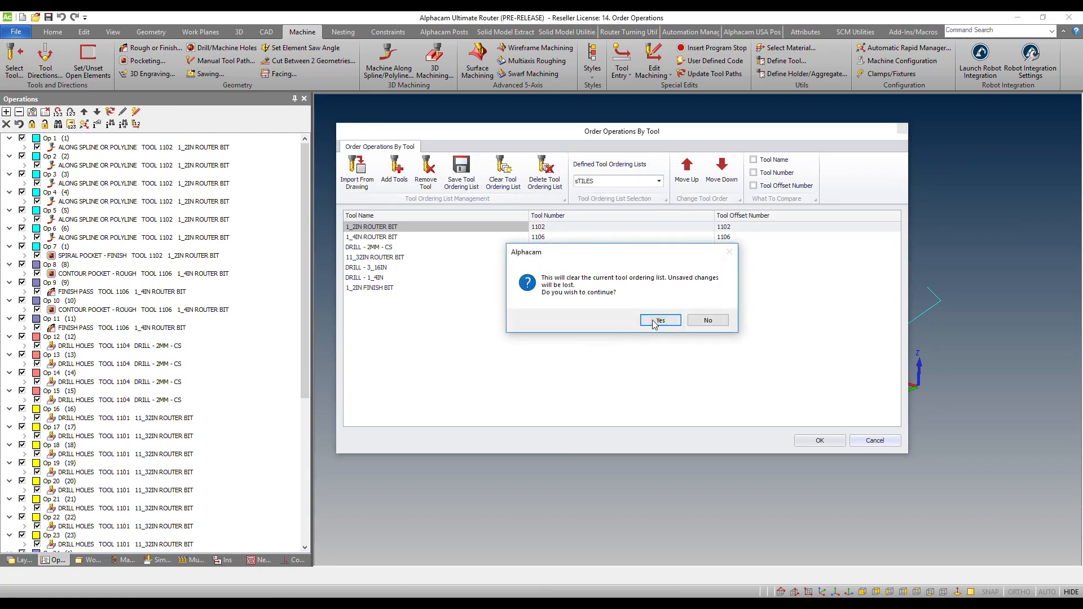
# Load the STILES list, clear it, and re-import the drawing's seven tools.
pyautogui.click(659, 320)
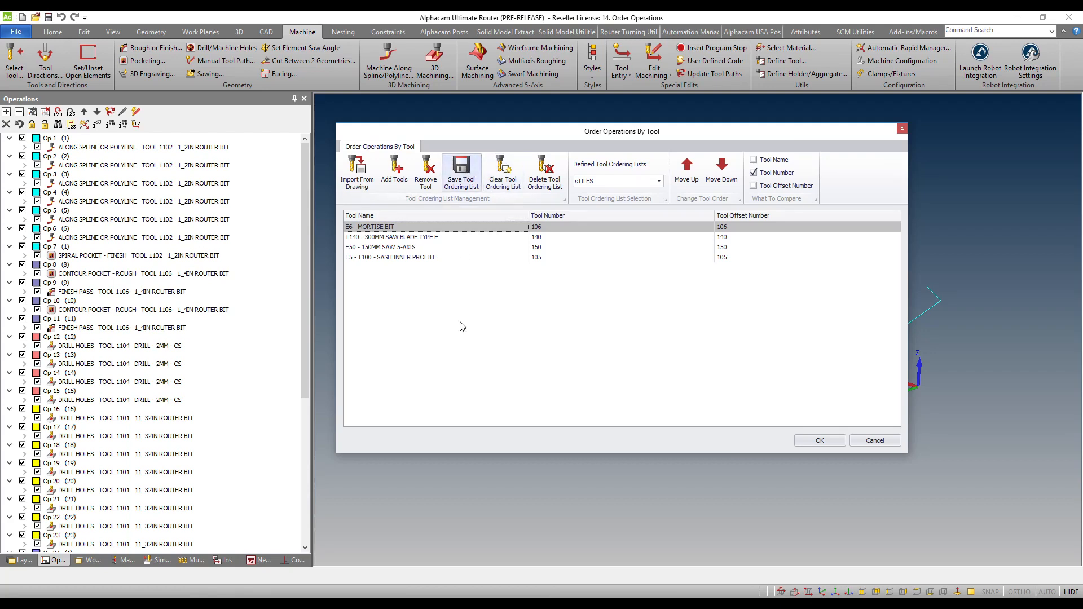
pyautogui.moveTo(503, 171)
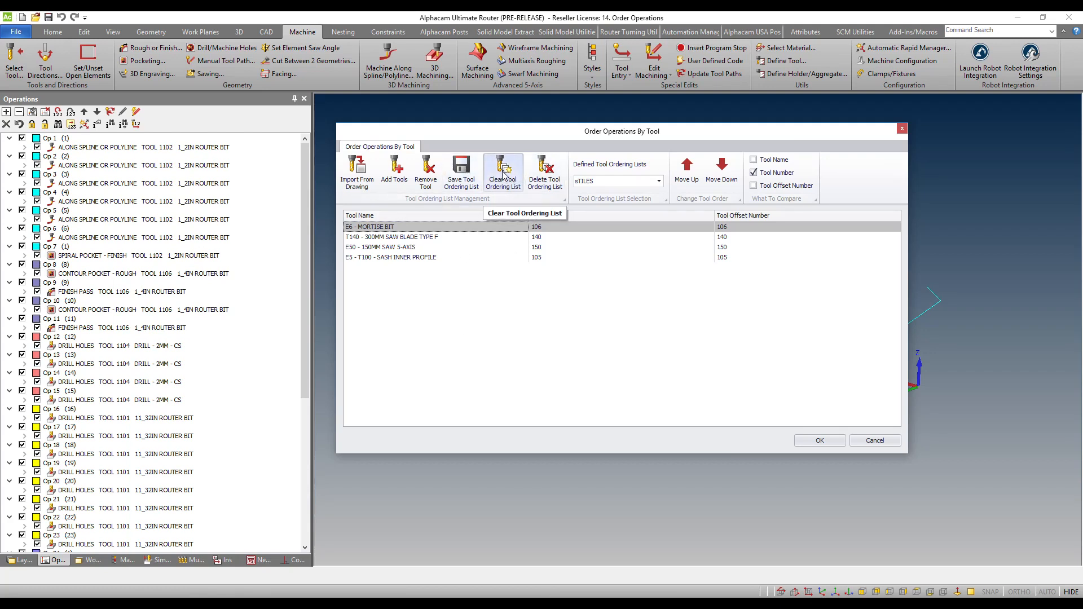
pyautogui.click(502, 169)
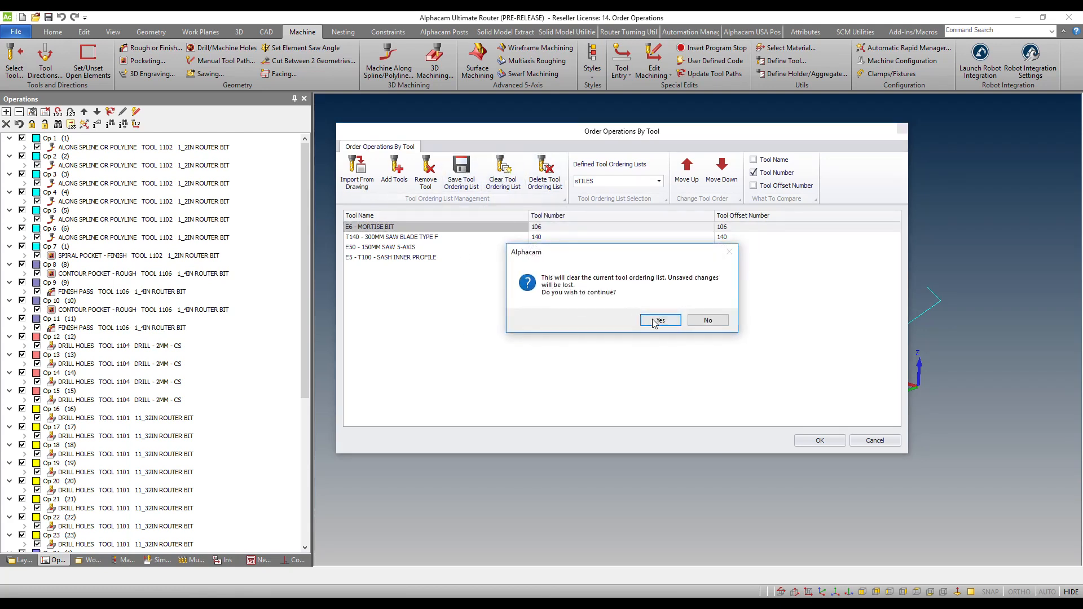
pyautogui.click(659, 320)
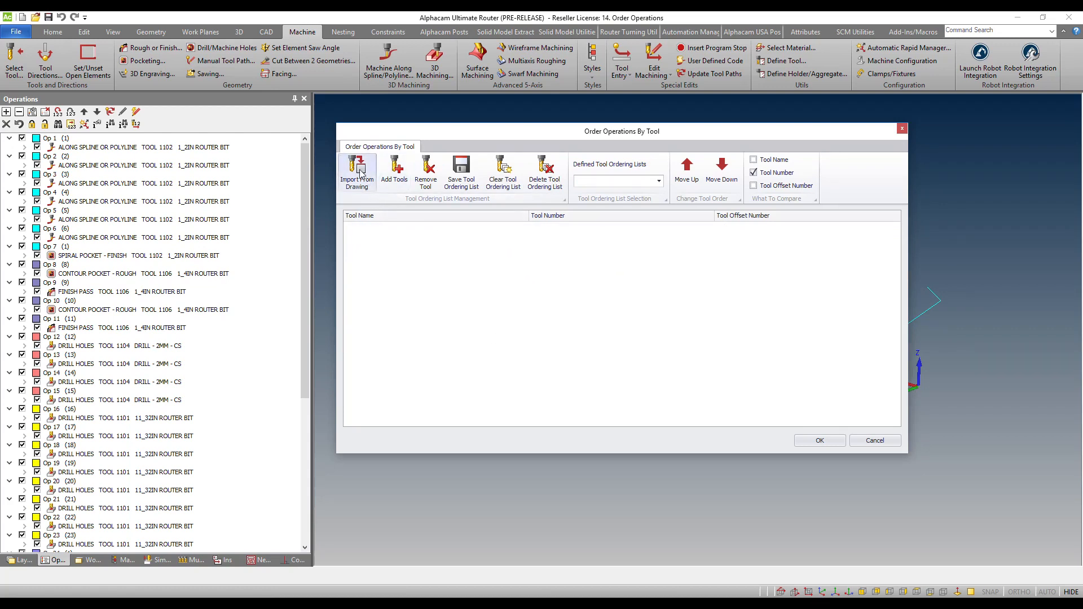
pyautogui.click(356, 169)
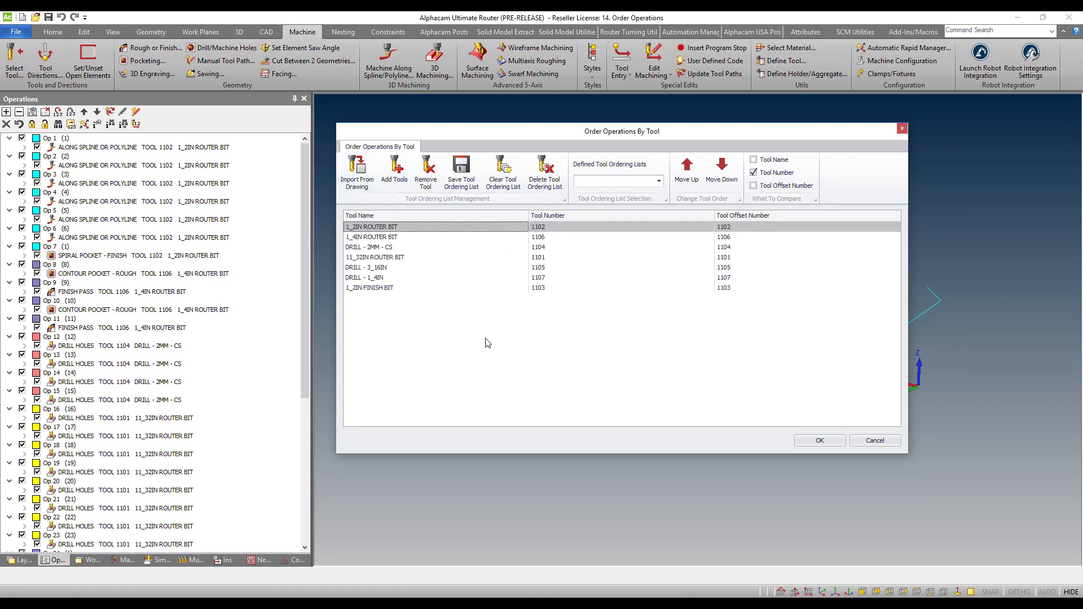
pyautogui.moveTo(411, 317)
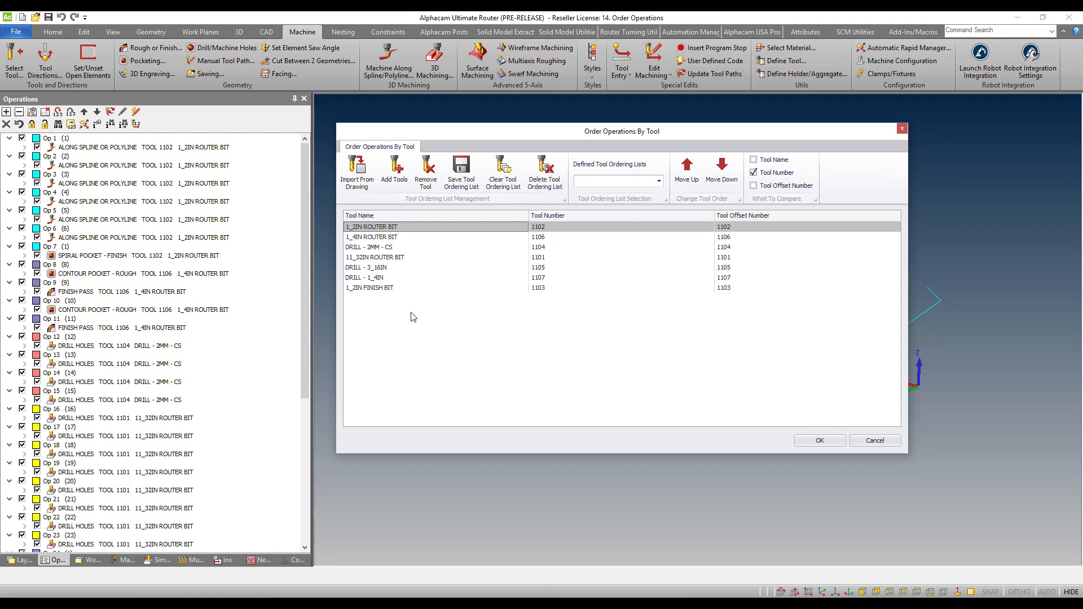
pyautogui.moveTo(295, 365)
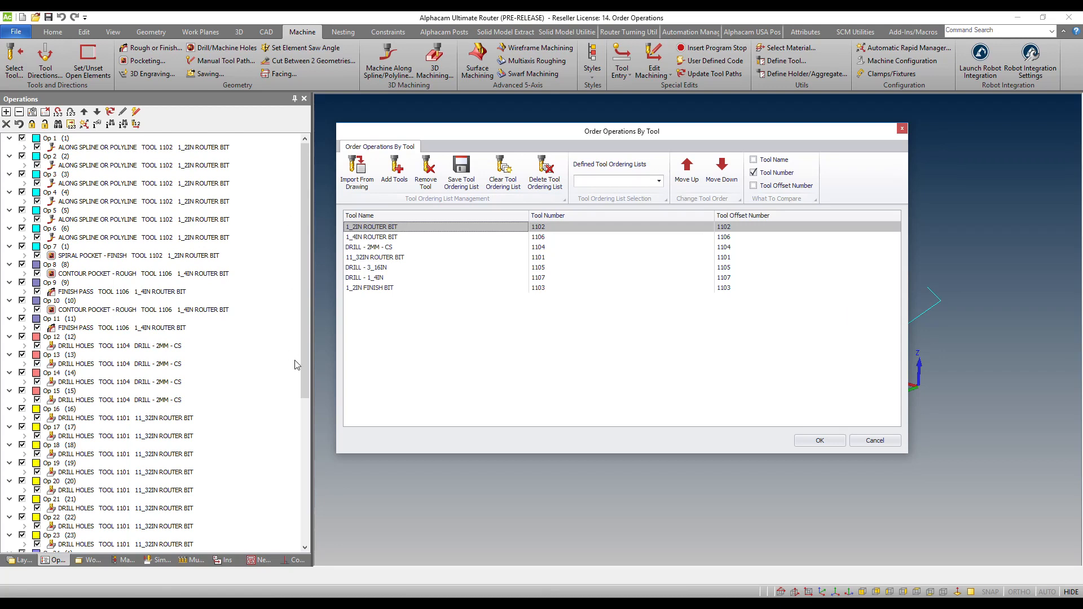
pyautogui.moveTo(430, 358)
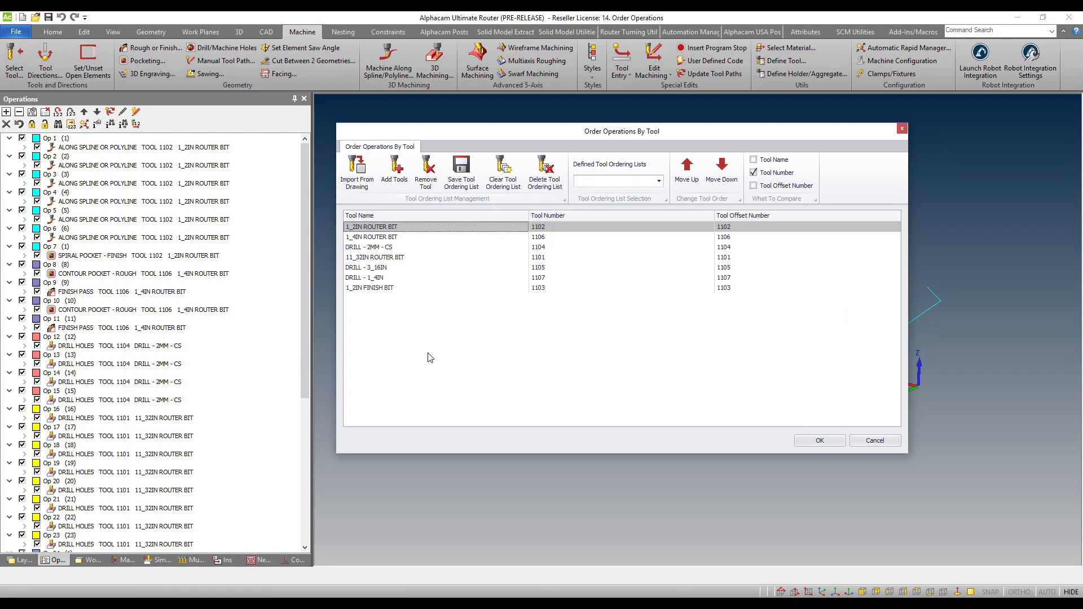
pyautogui.moveTo(421, 356)
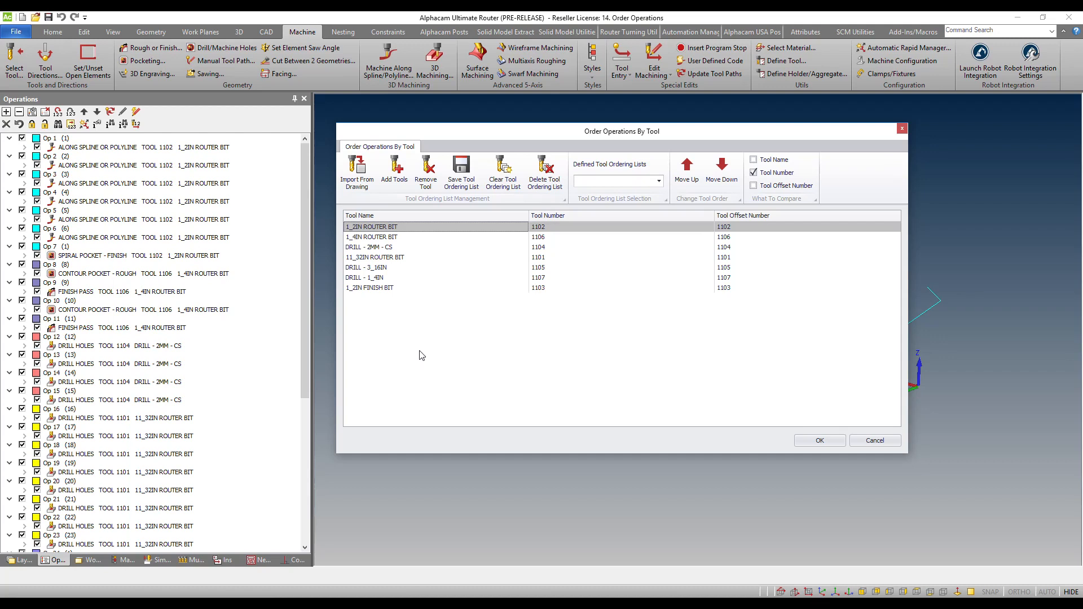
pyautogui.moveTo(379, 286)
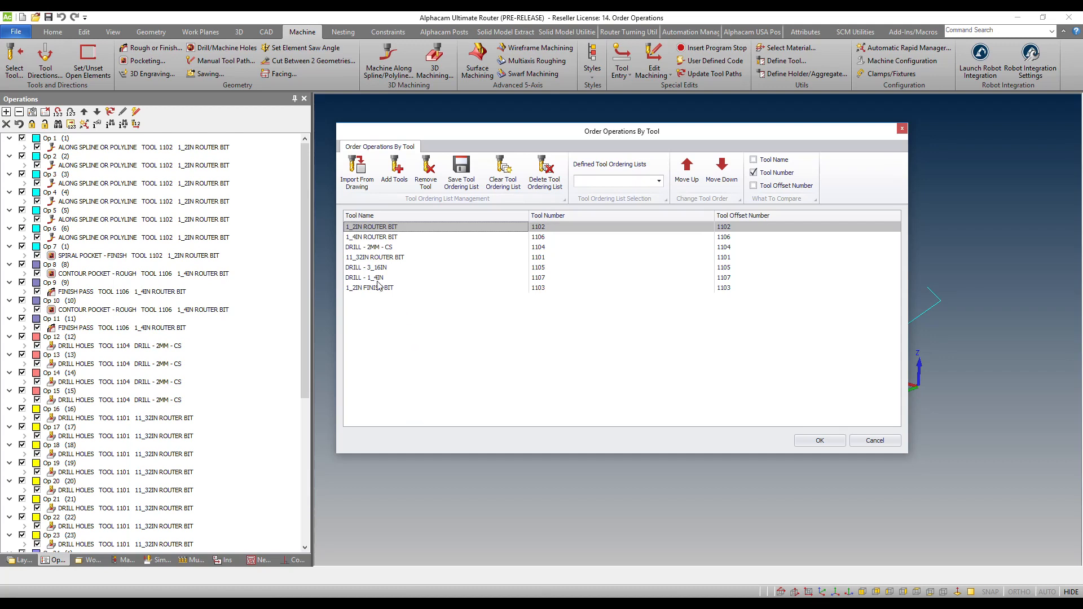
# Move DRILL 1_4IN, DRILL 3_16IN and DRILL 2MM CS to the top of the sequence.
pyautogui.click(376, 286)
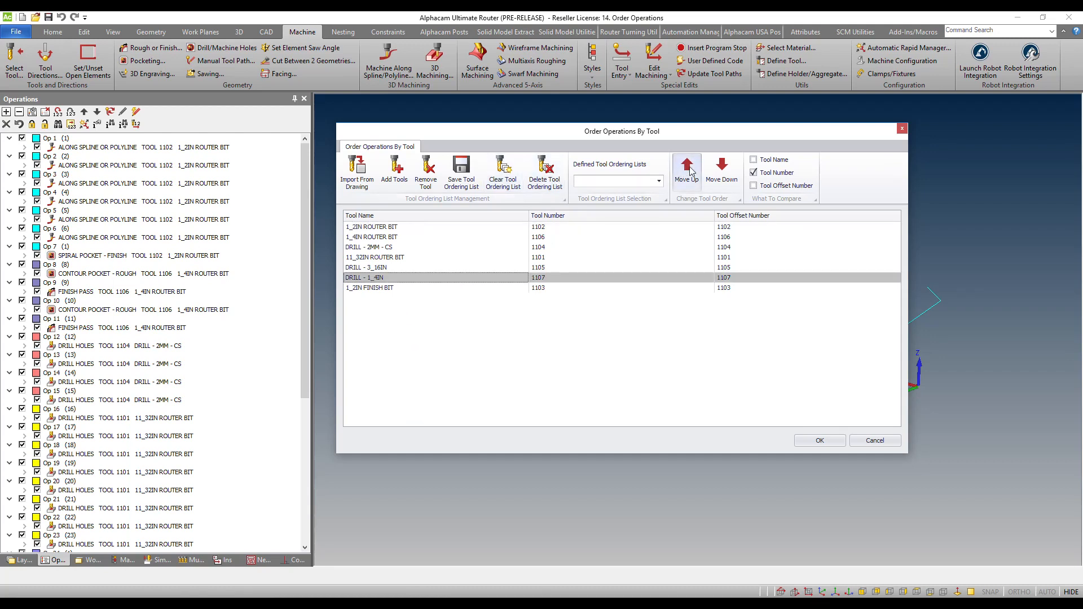
pyautogui.click(686, 168)
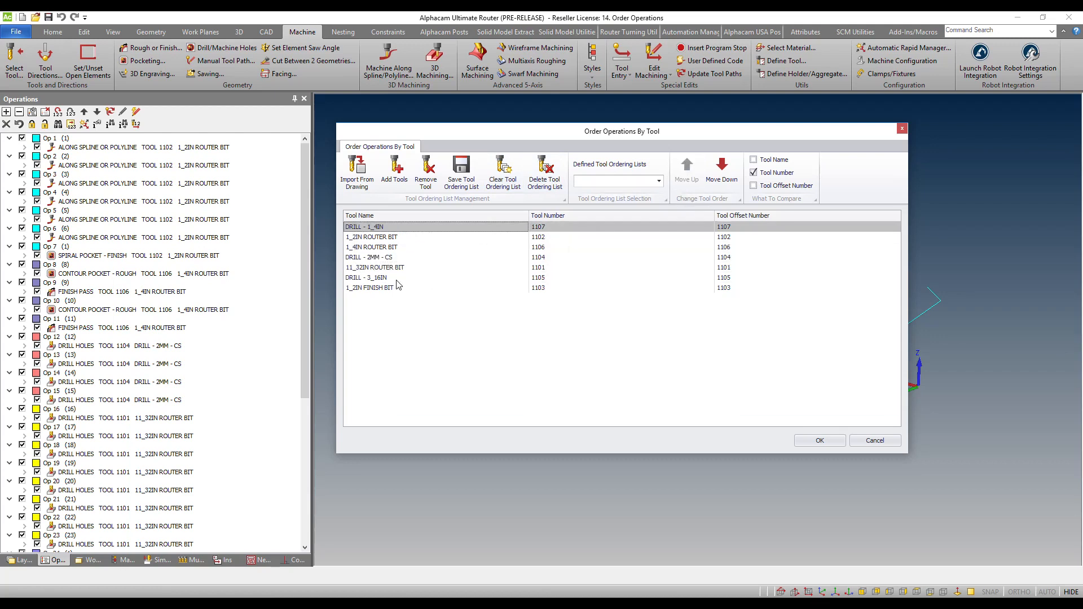
pyautogui.click(686, 172)
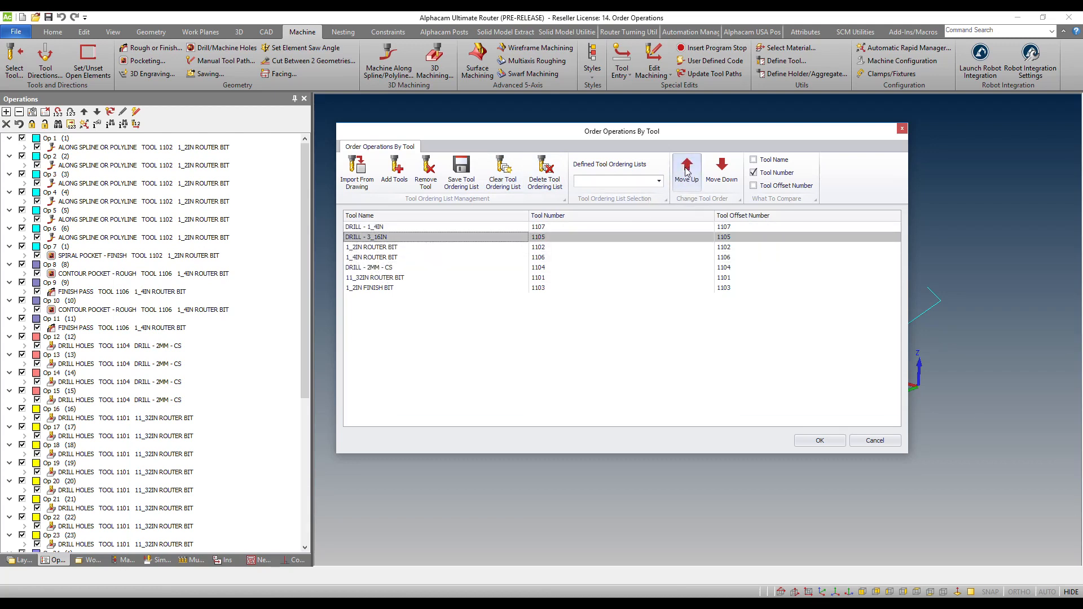
pyautogui.click(686, 168)
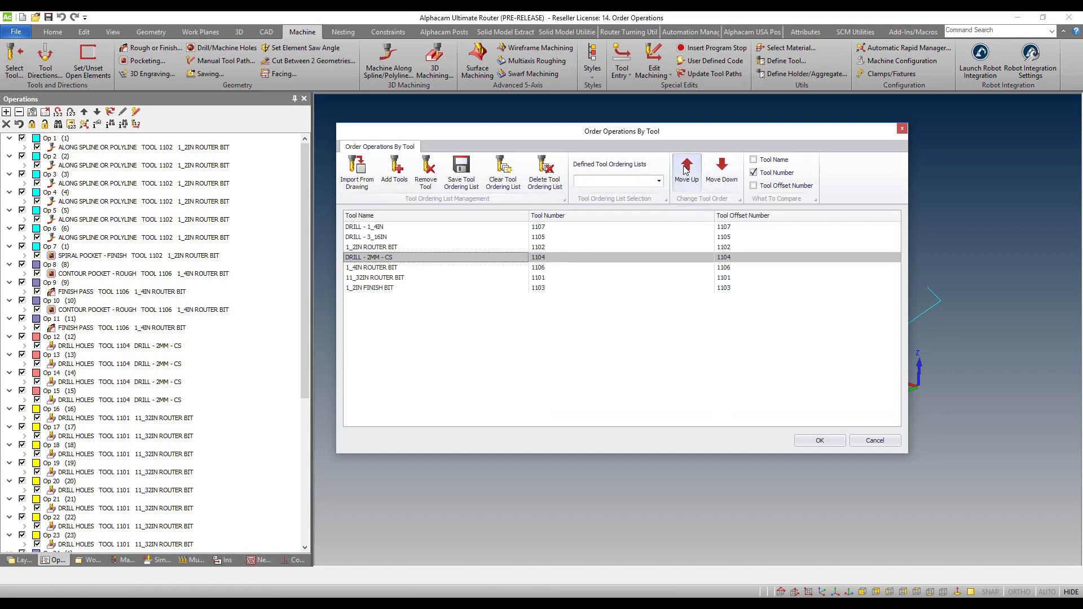
pyautogui.click(686, 169)
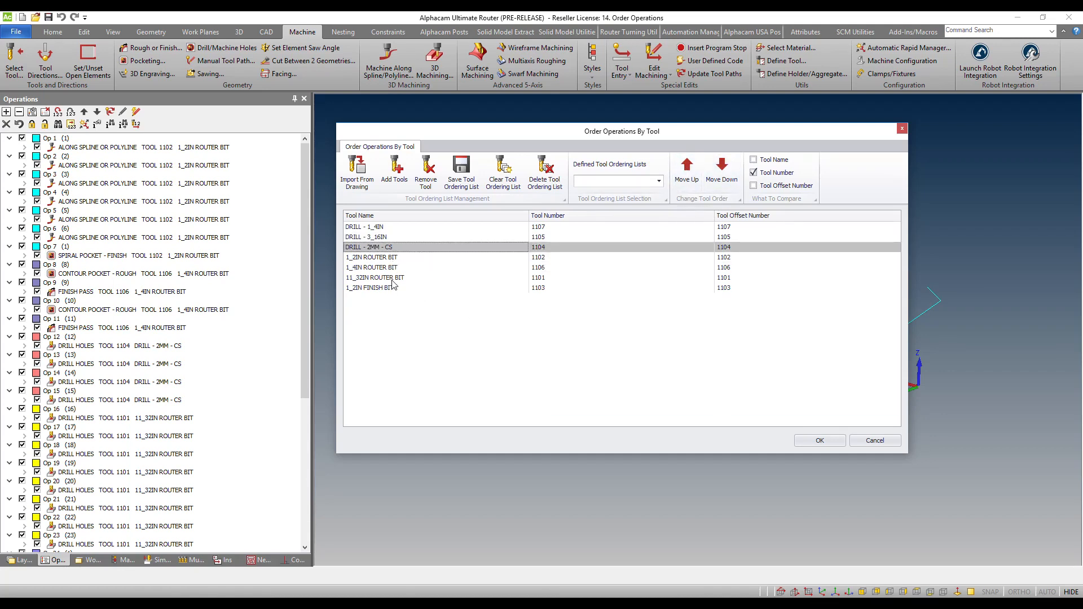
pyautogui.moveTo(407, 318)
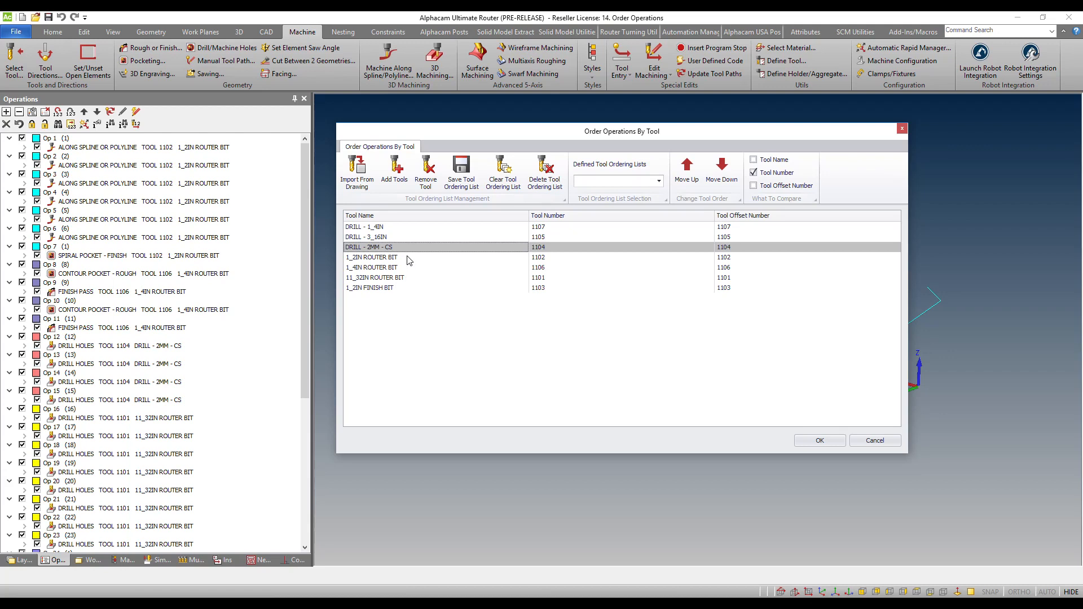
# Move the 1_2IN router bit down below the 11_32IN bit, leaving the finish bit last.
pyautogui.click(721, 167)
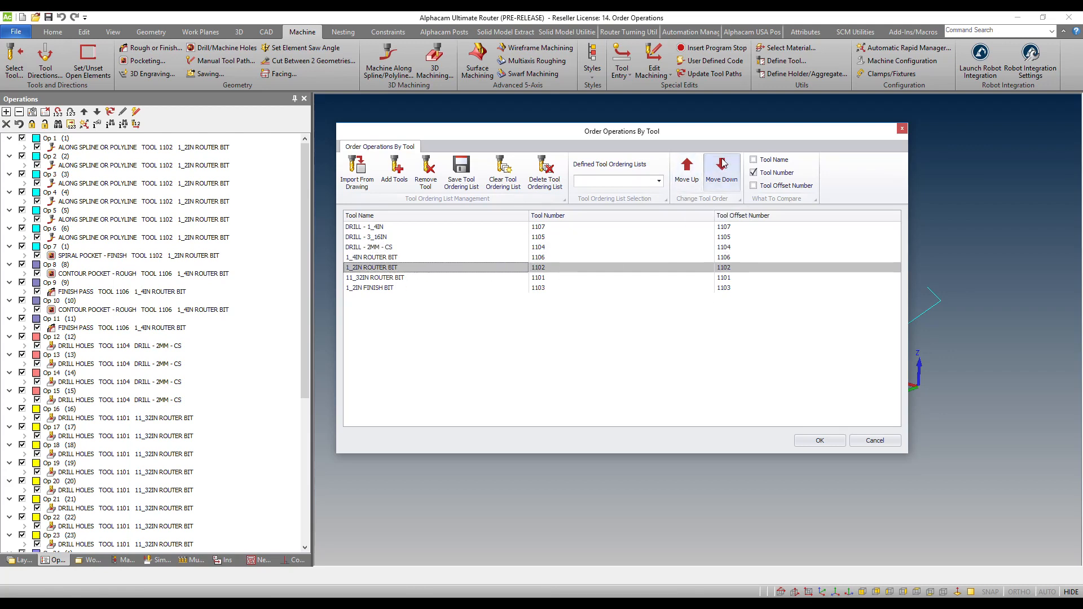
pyautogui.click(722, 167)
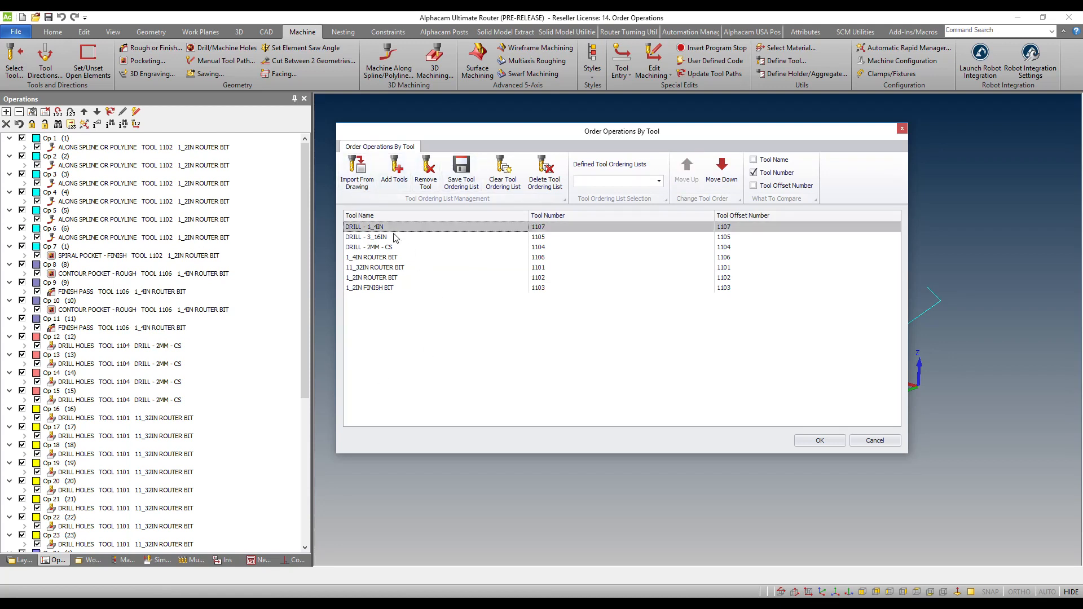
pyautogui.click(375, 267)
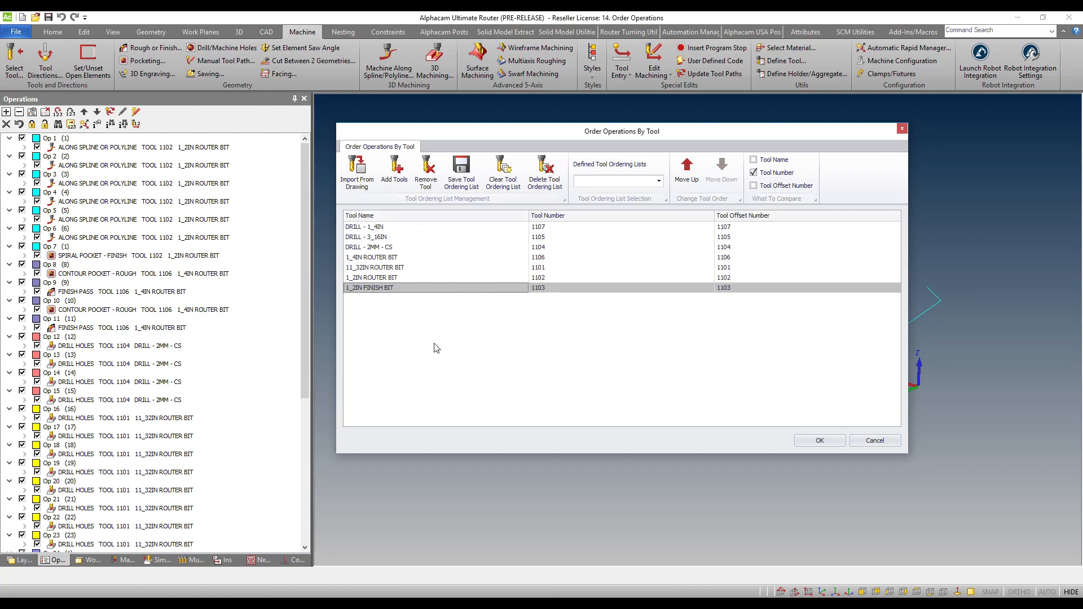
pyautogui.moveTo(461, 170)
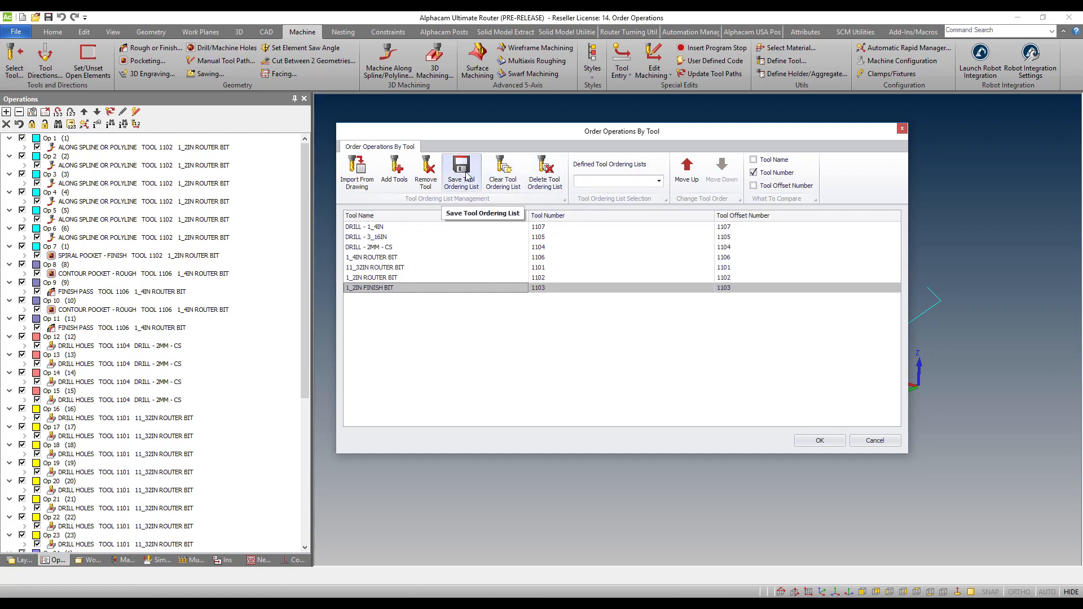
pyautogui.moveTo(751, 135)
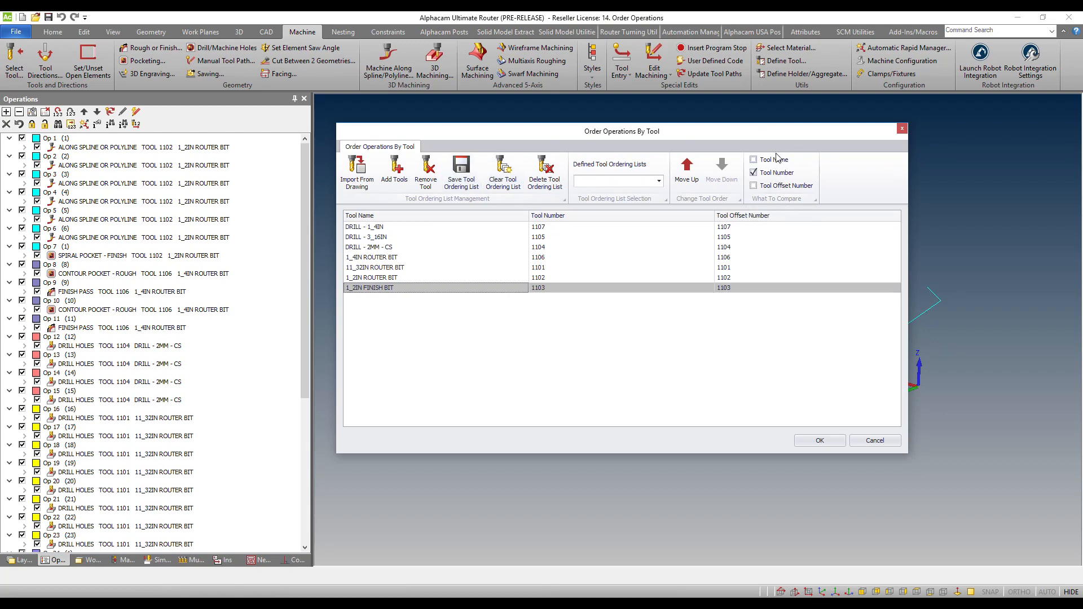
pyautogui.moveTo(813, 164)
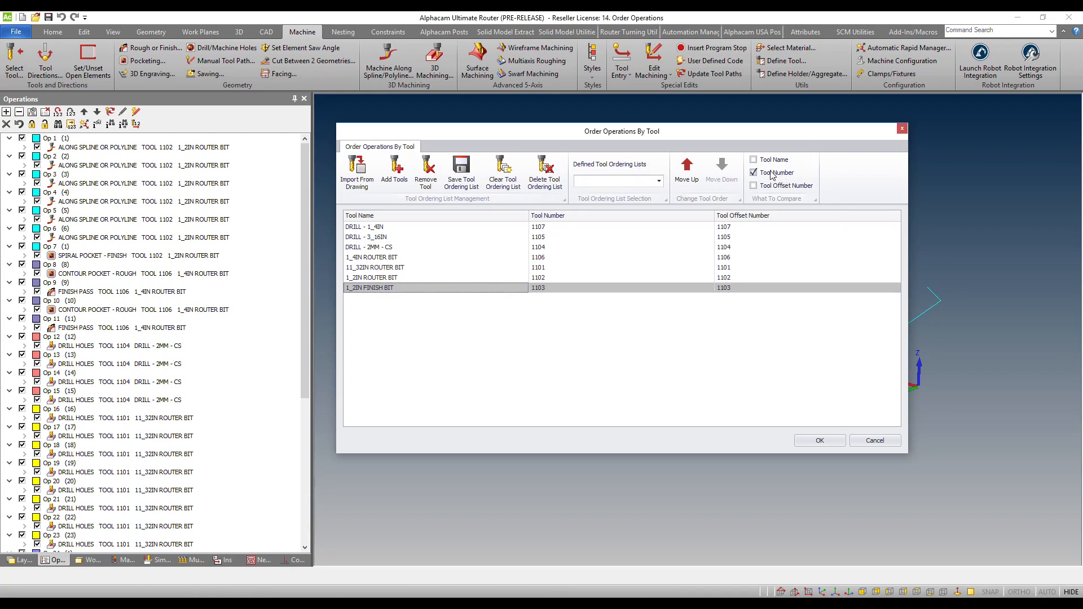
pyautogui.moveTo(779, 173)
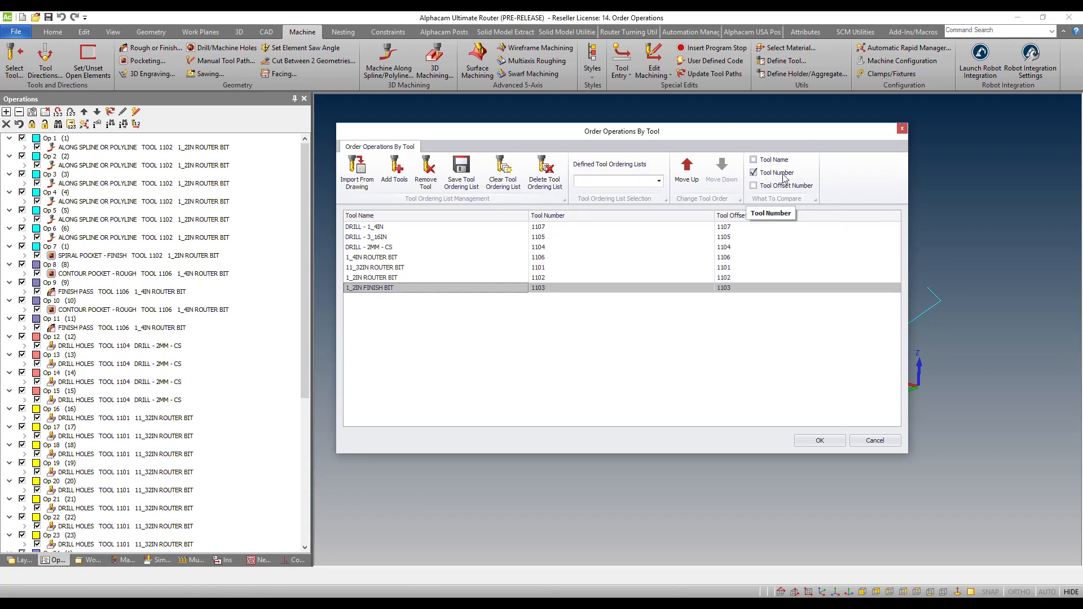
pyautogui.click(753, 172)
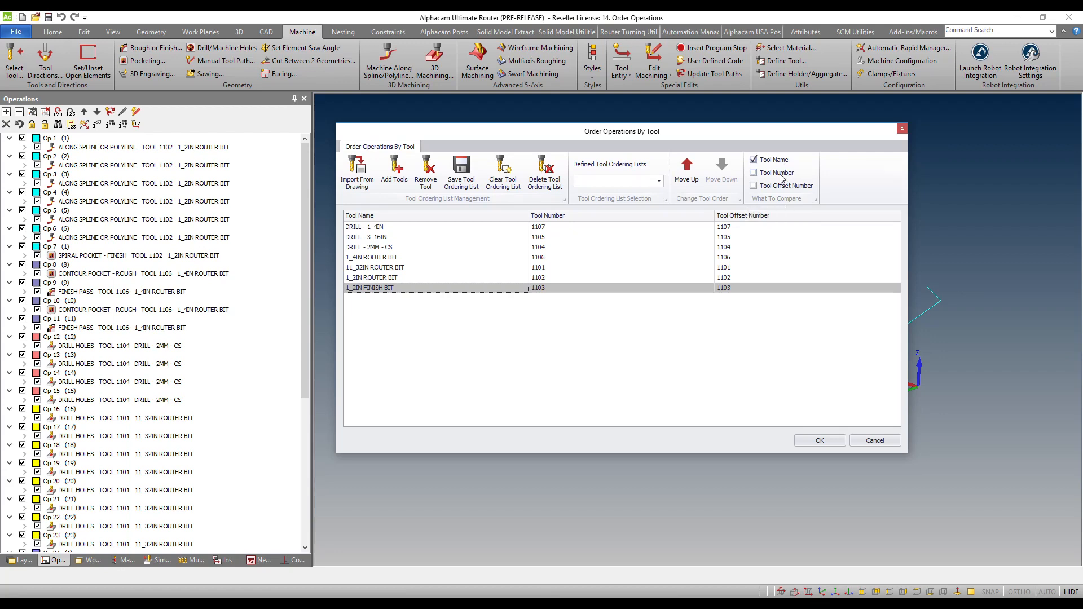
pyautogui.click(753, 185)
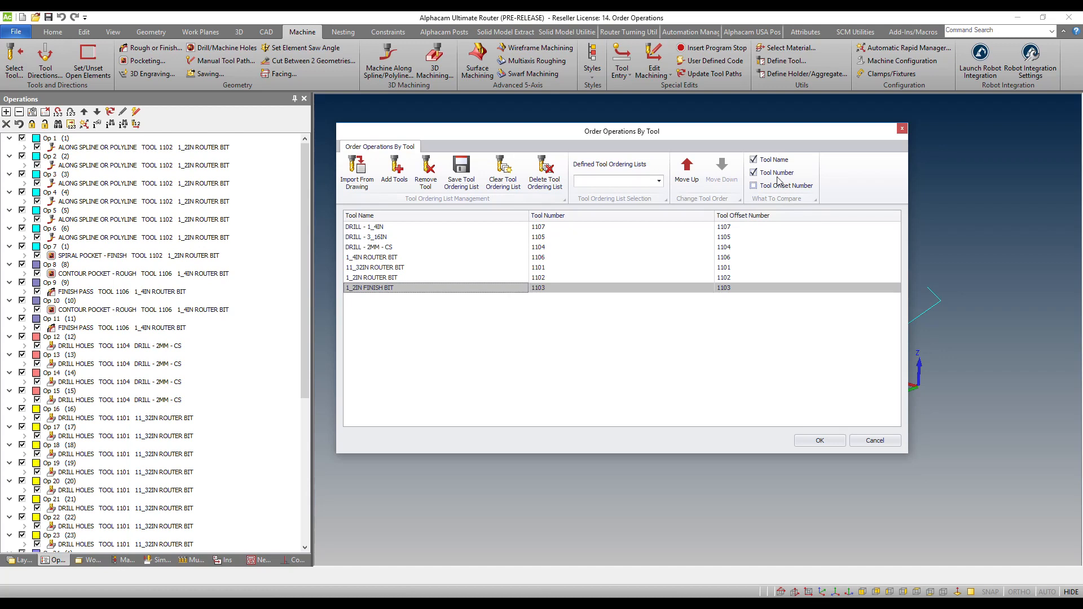
pyautogui.click(753, 172)
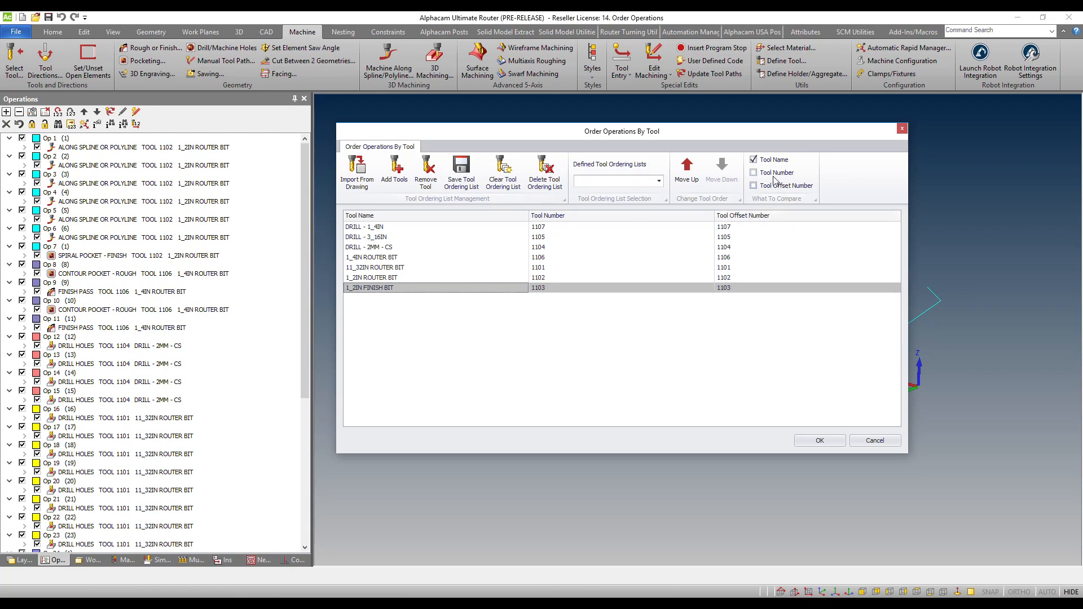
pyautogui.click(753, 185)
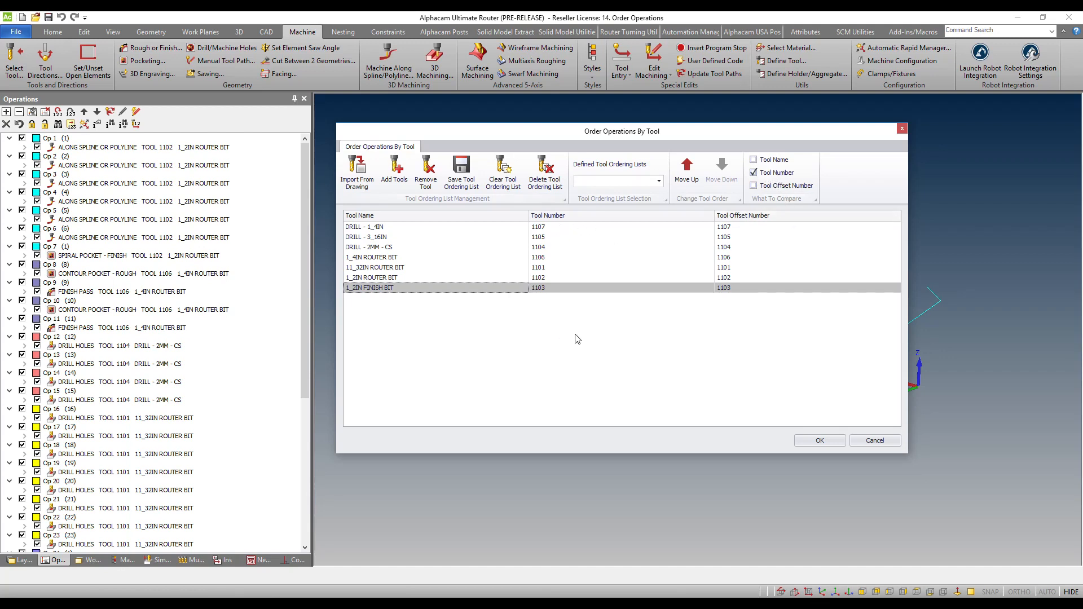
pyautogui.moveTo(560, 330)
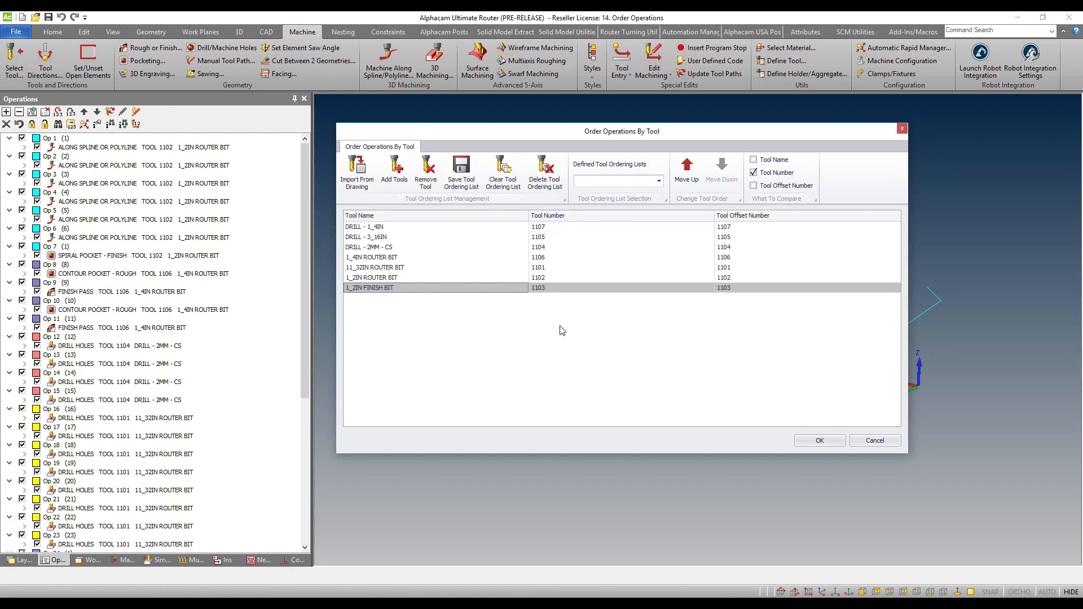
pyautogui.moveTo(821, 455)
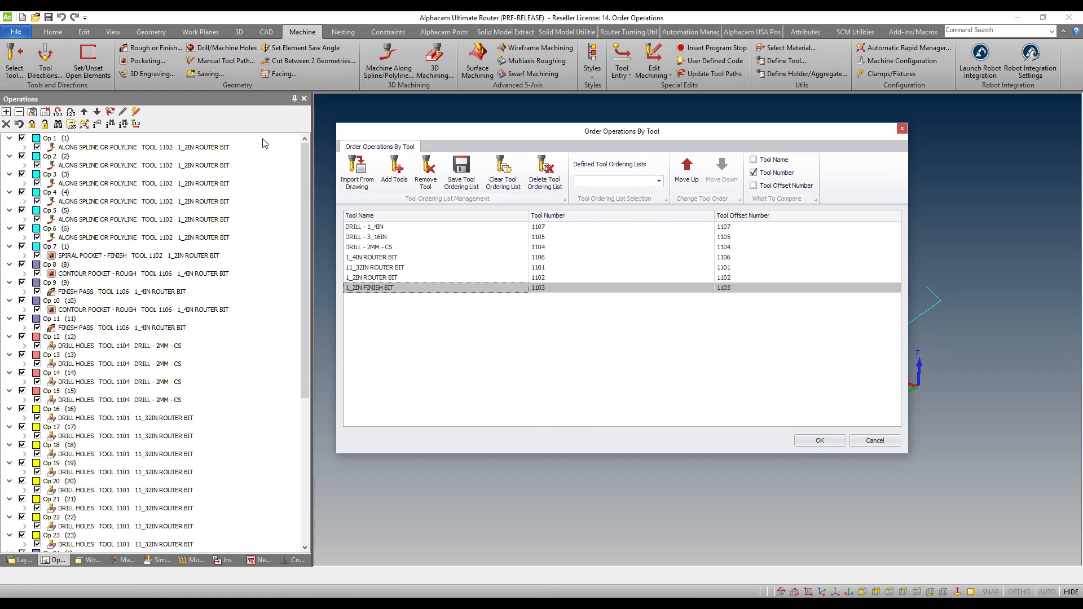
pyautogui.moveTo(115, 298)
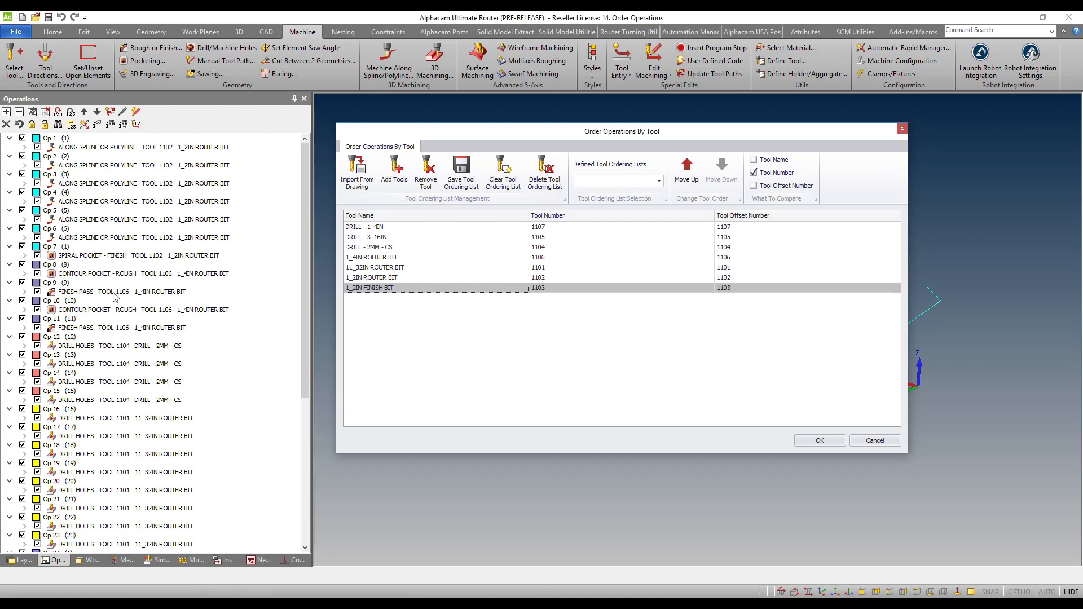
pyautogui.moveTo(519, 396)
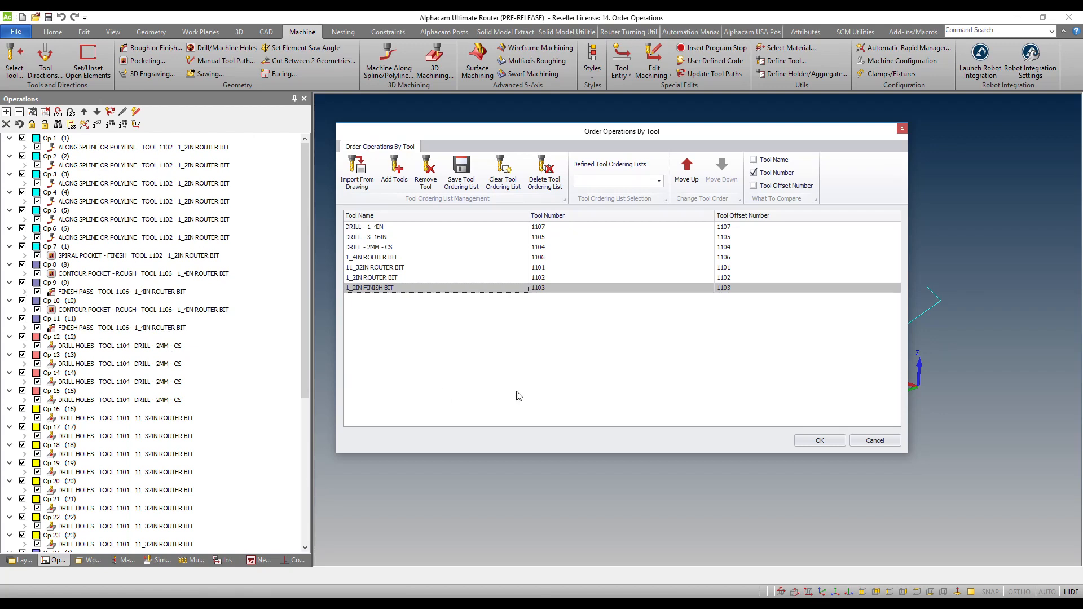
pyautogui.moveTo(553, 325)
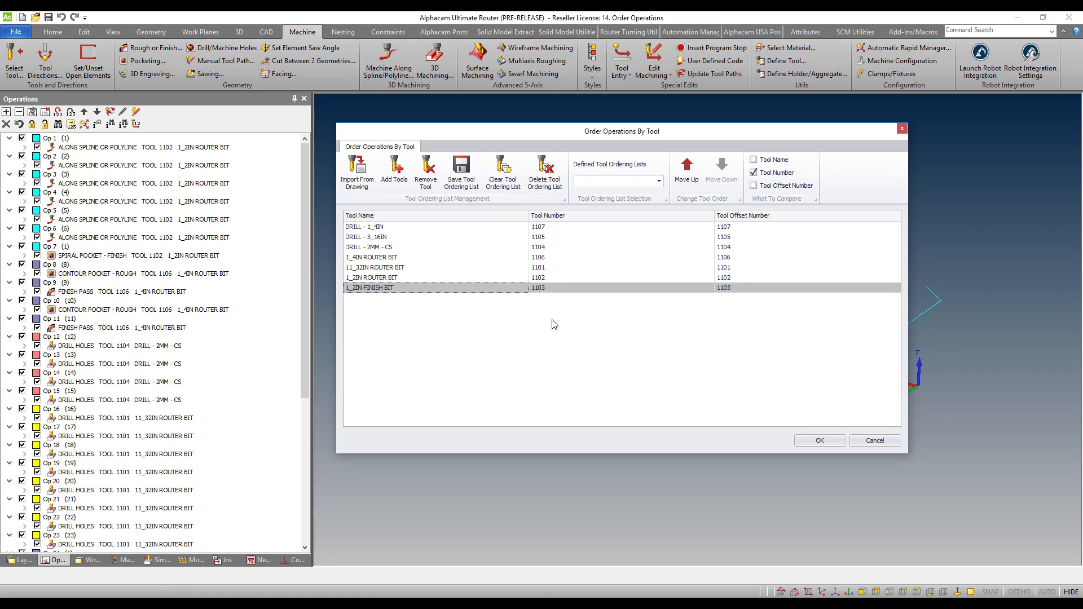
# Apply the tool sequence so the operations tree is renumbered by tool.
pyautogui.click(819, 441)
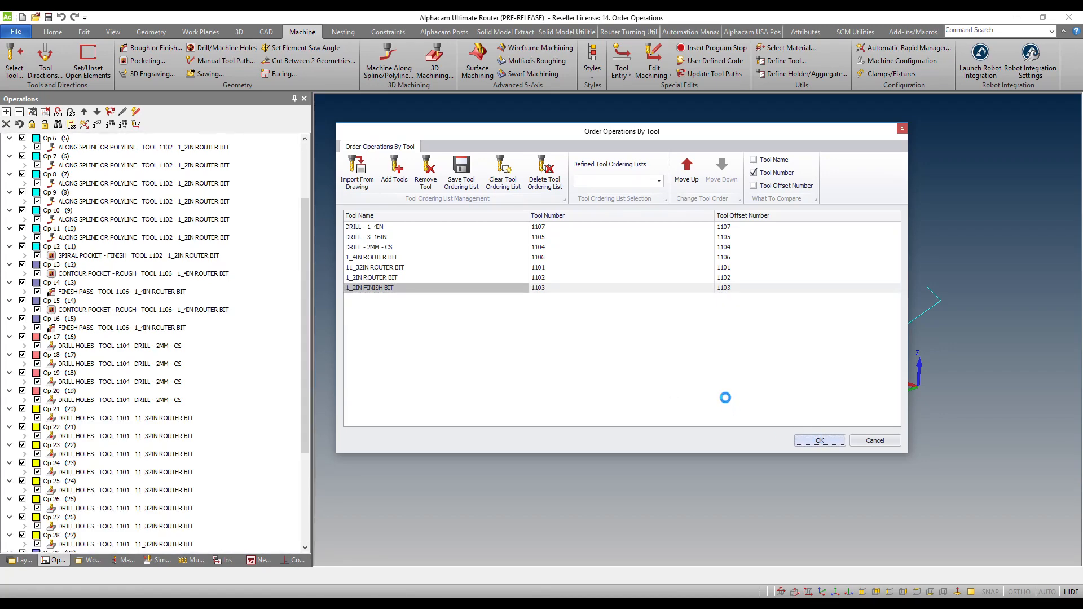
# Acknowledge the Tool Ordering Completed notice with operations now grouped by tool.
pyautogui.scroll(-3)
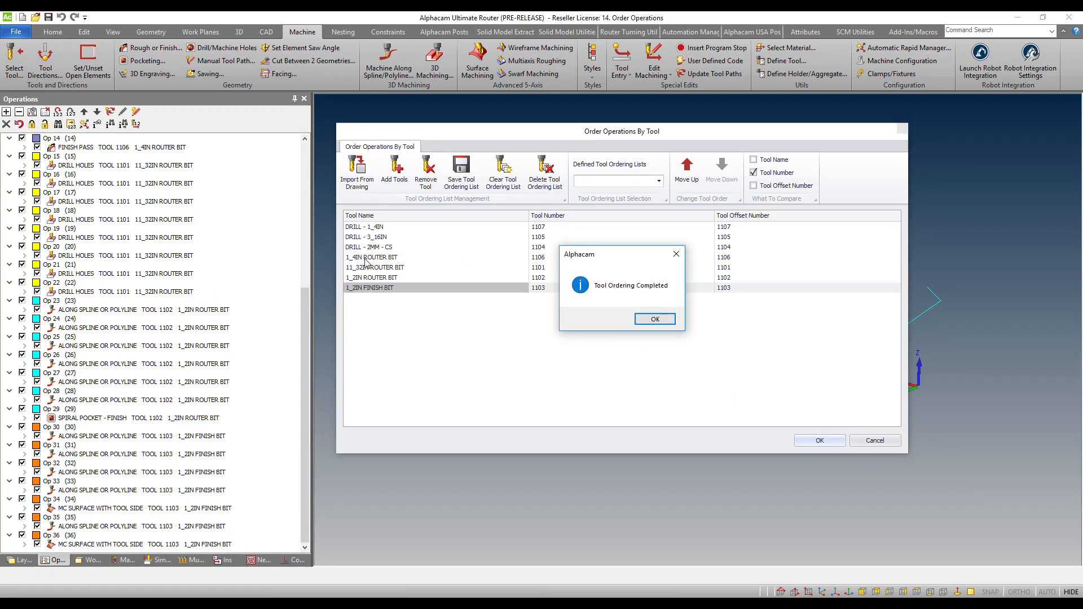
pyautogui.moveTo(517, 265)
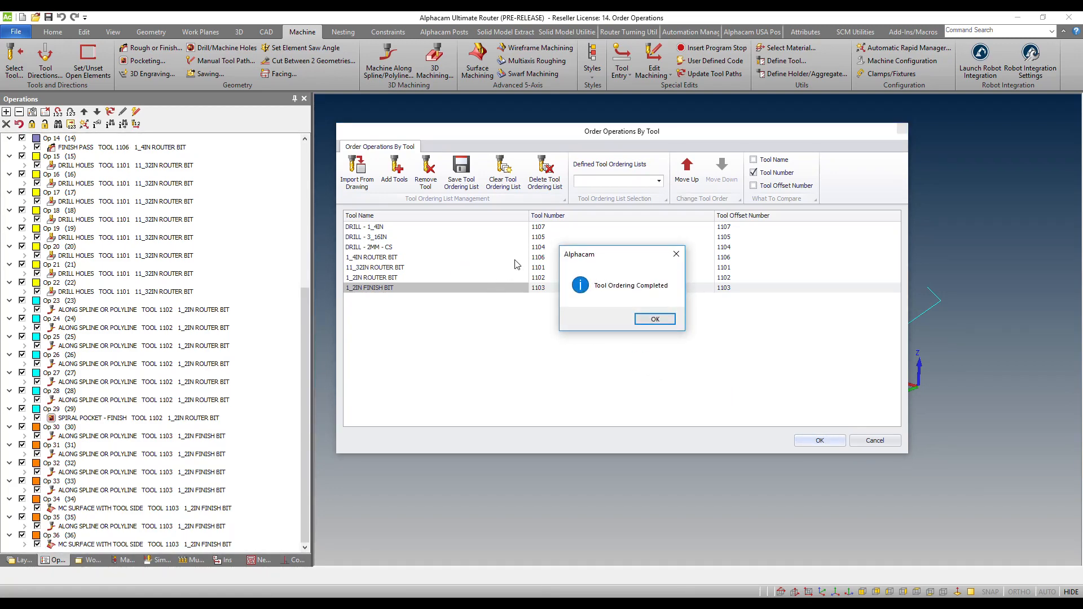
pyautogui.moveTo(327, 461)
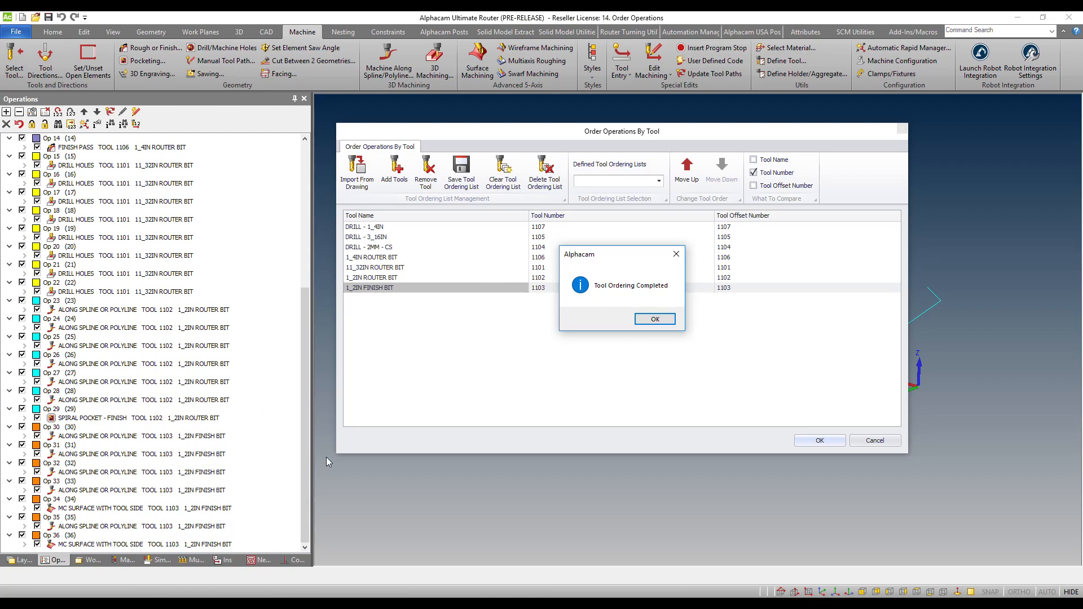
pyautogui.moveTo(547, 256)
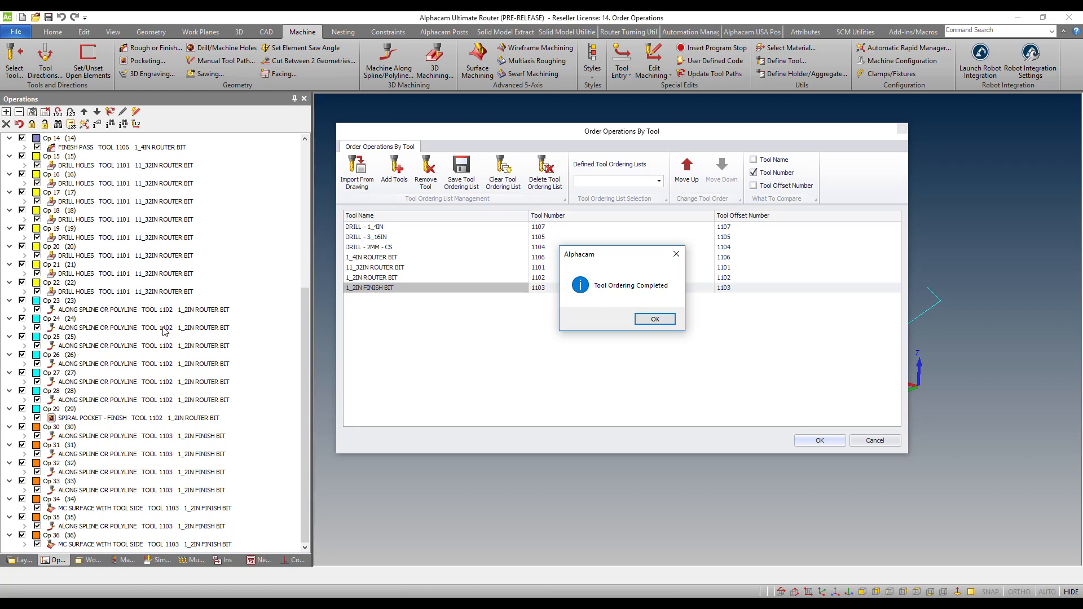
pyautogui.moveTo(142, 153)
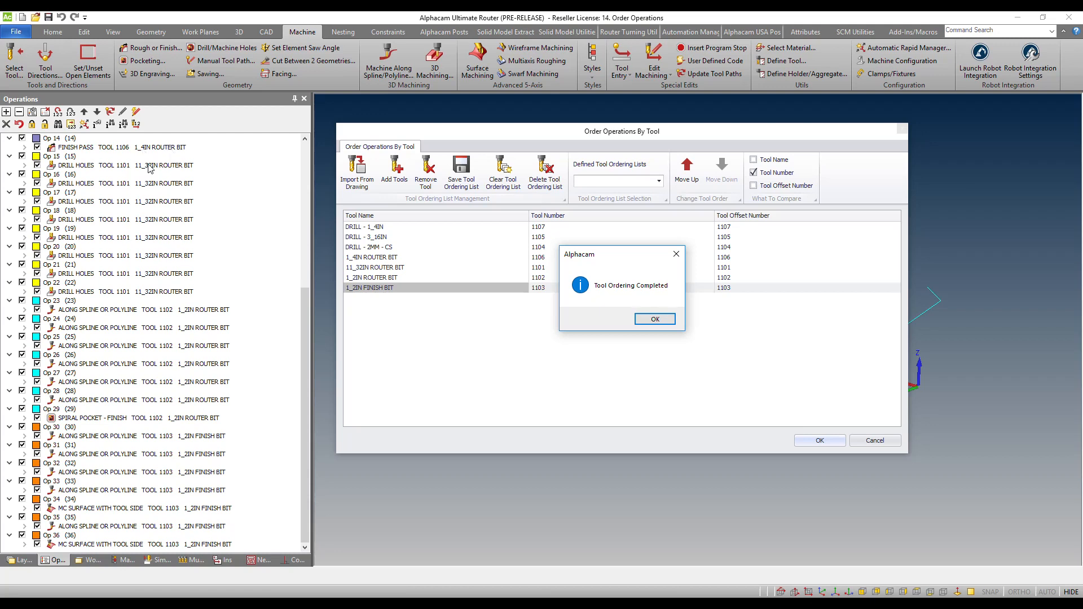
pyautogui.moveTo(504, 445)
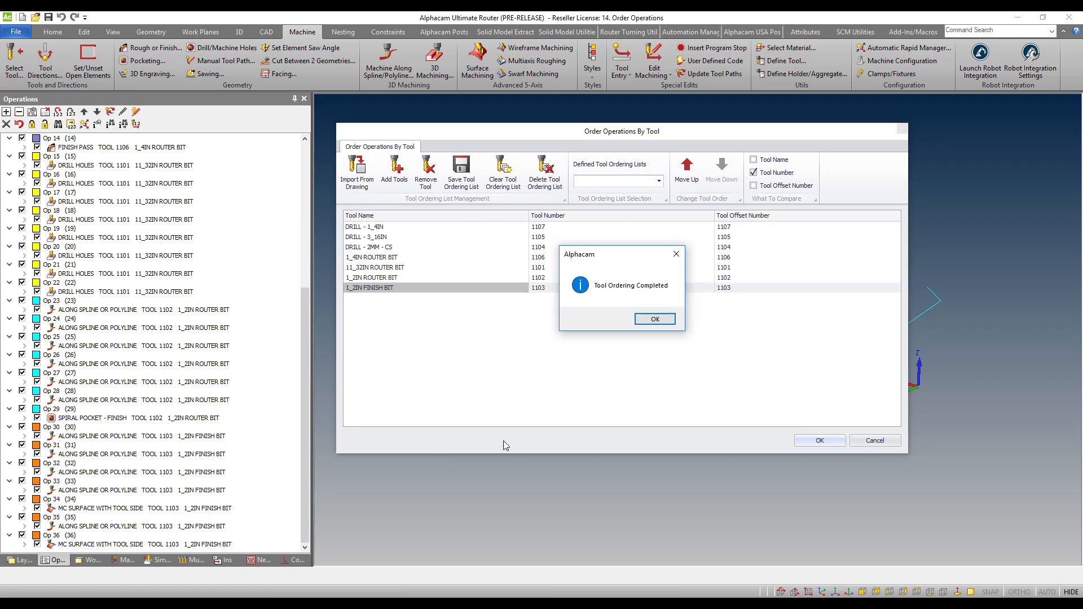
pyautogui.click(653, 319)
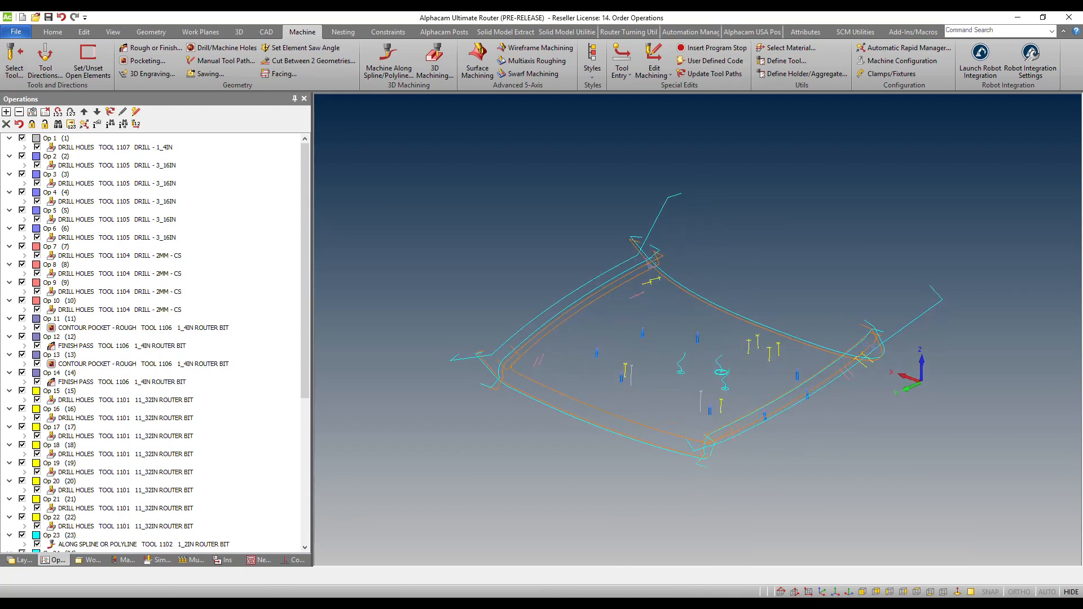
pyautogui.scroll(-3)
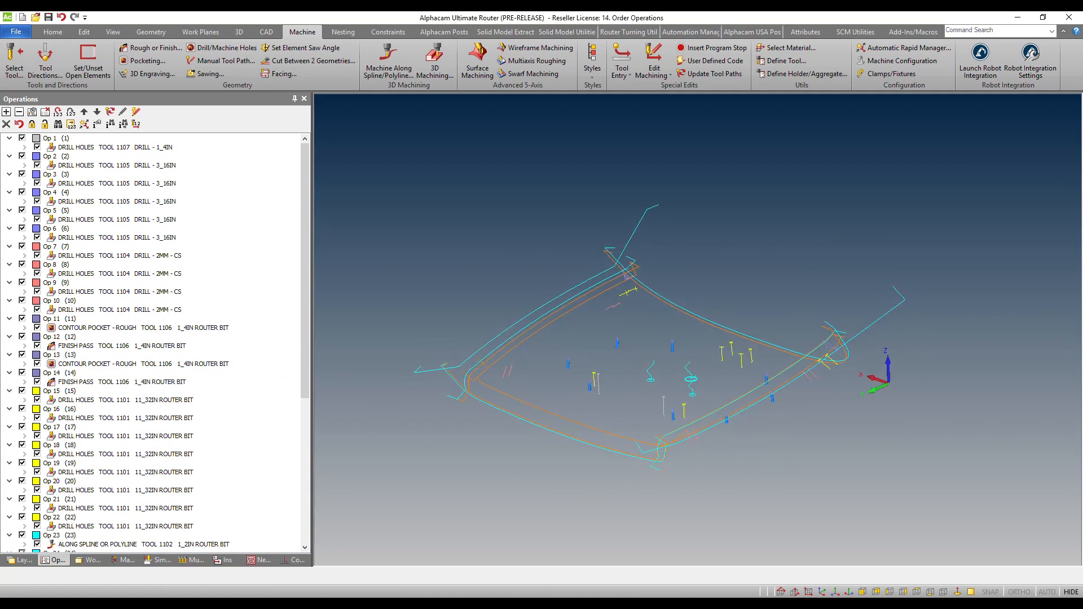
pyautogui.scroll(-3)
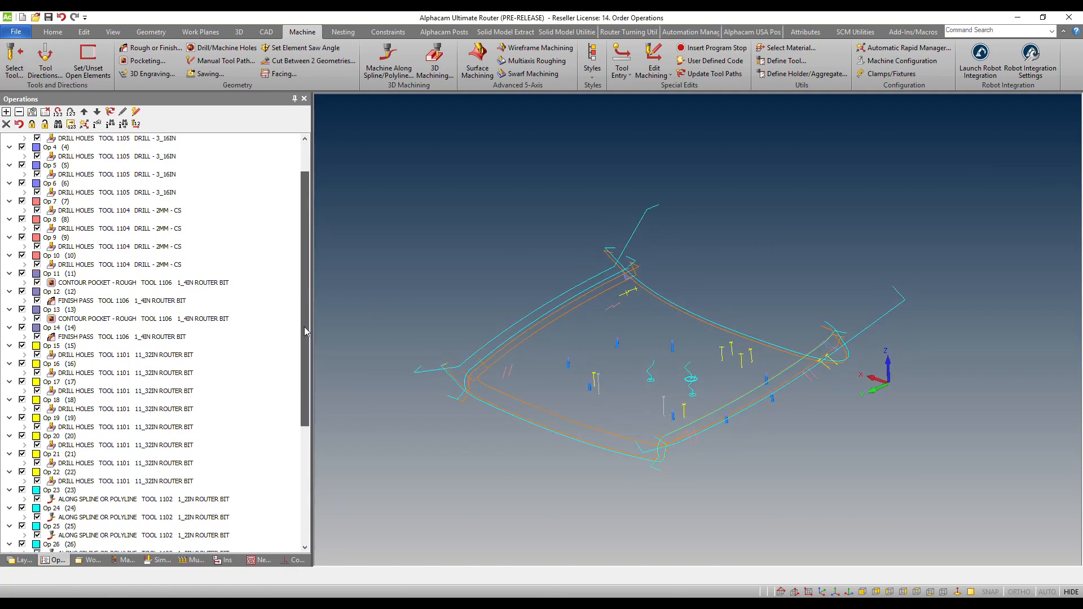
pyautogui.scroll(3)
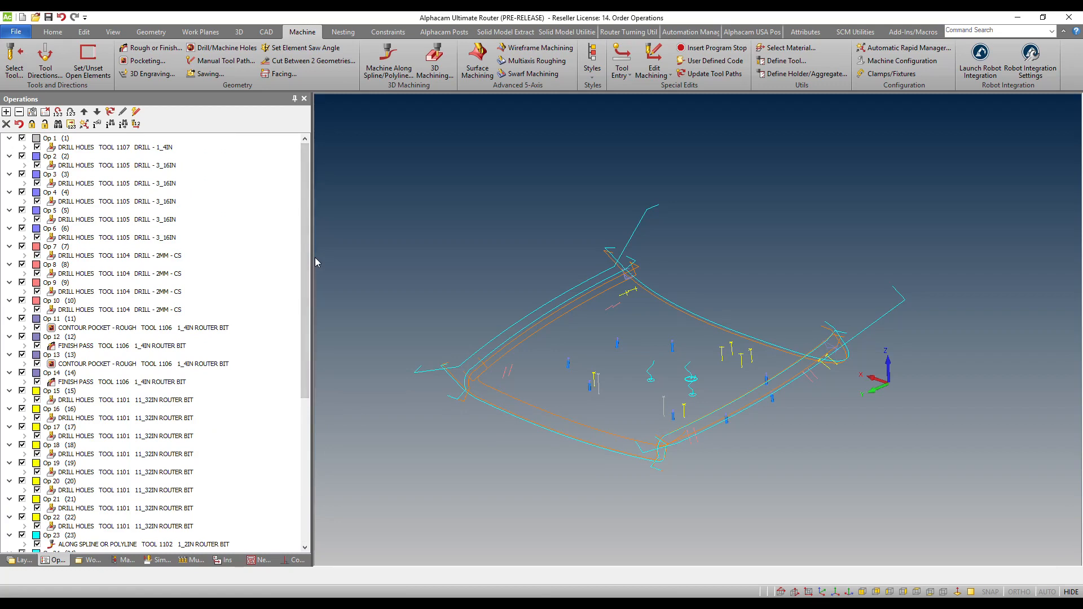